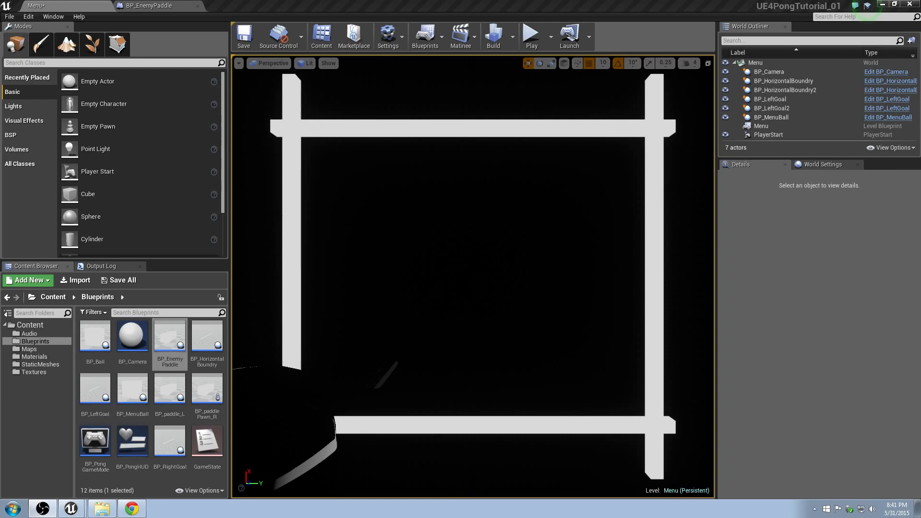
mouse_move(681, 188)
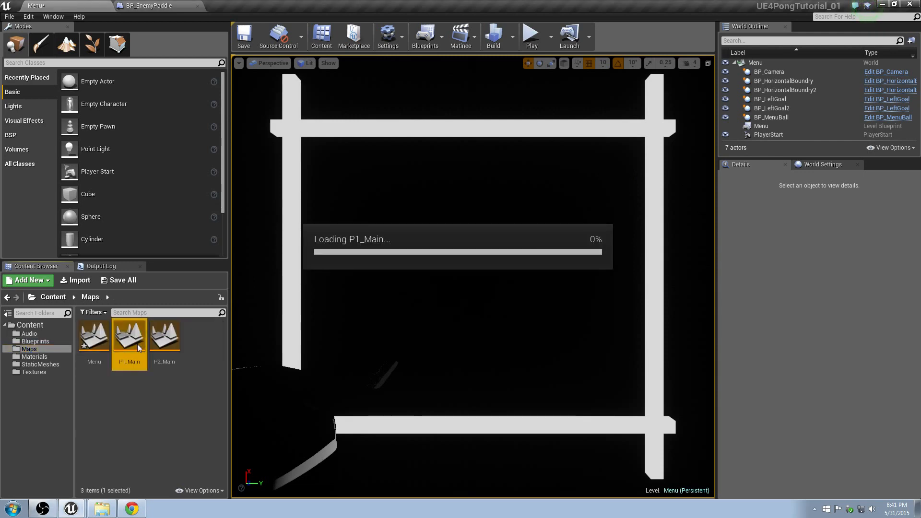
Open the P1_Main level from Maps, saving the Menu level when prompted.
double_click(129, 337)
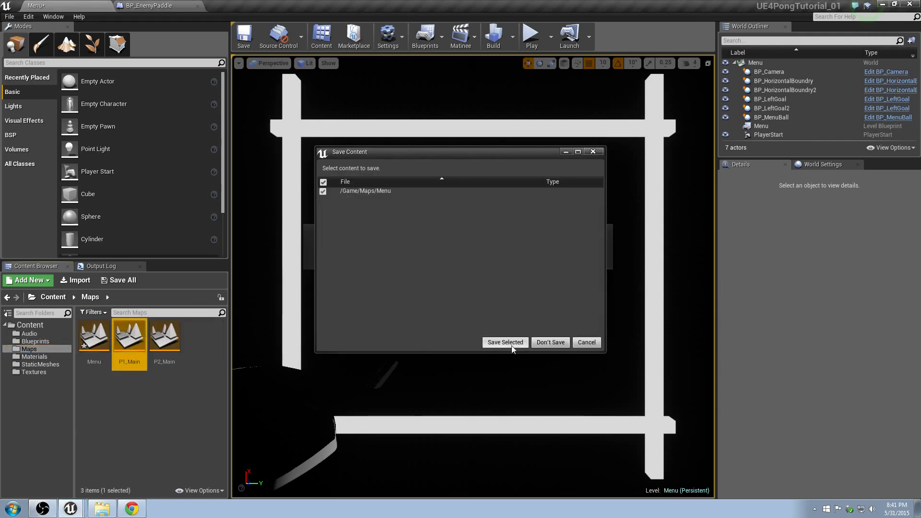
click(504, 342)
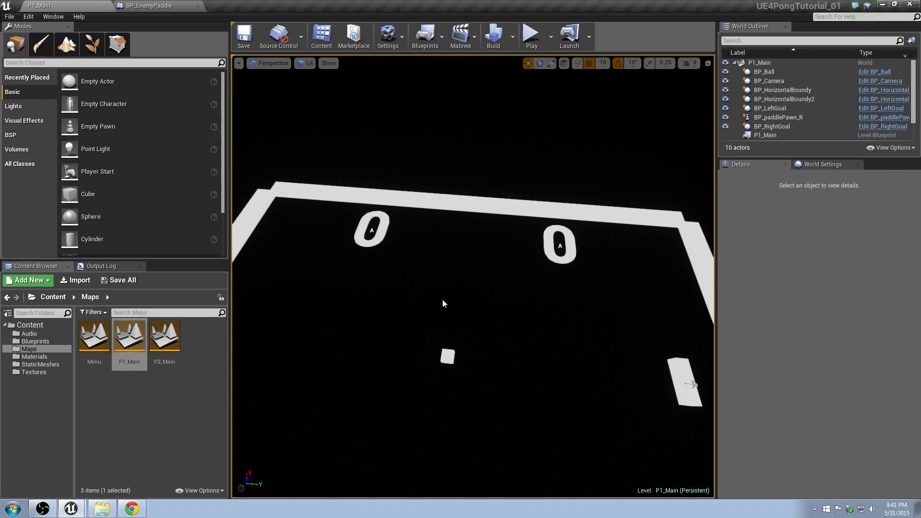
mouse_move(441, 287)
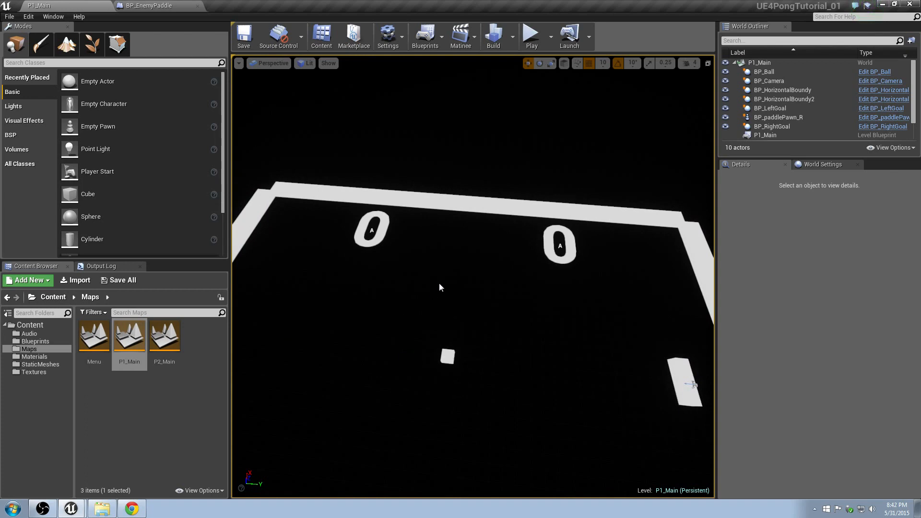
mouse_move(646, 393)
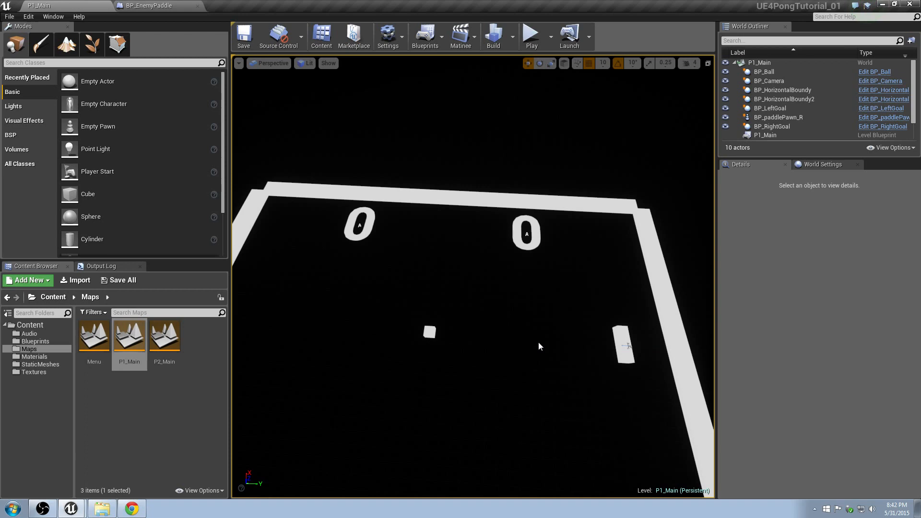
mouse_move(565, 341)
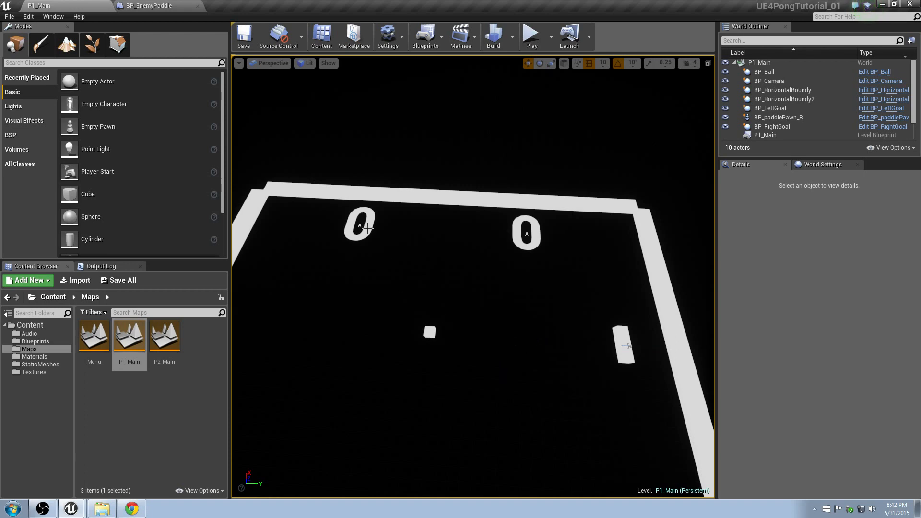
Duplicate the left score text and move the copy toward mid-court as the countdown text.
click(359, 226)
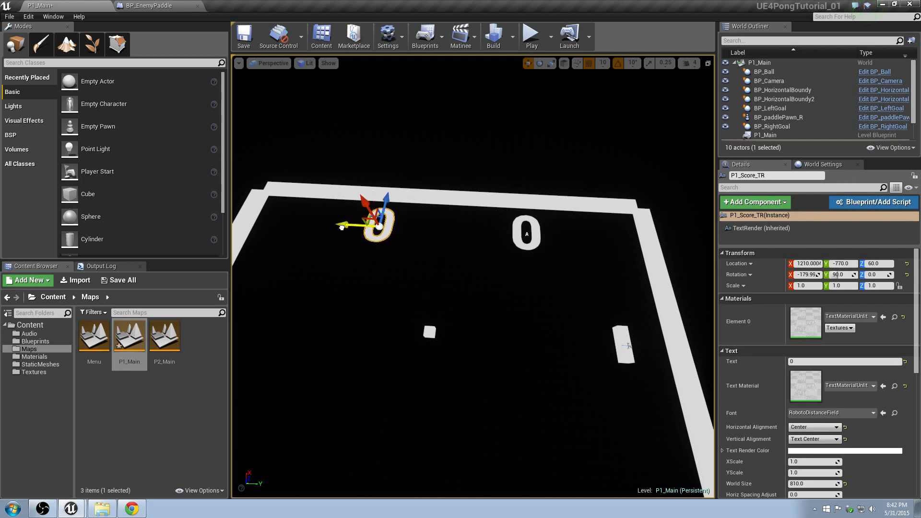
drag(379, 226, 351, 222)
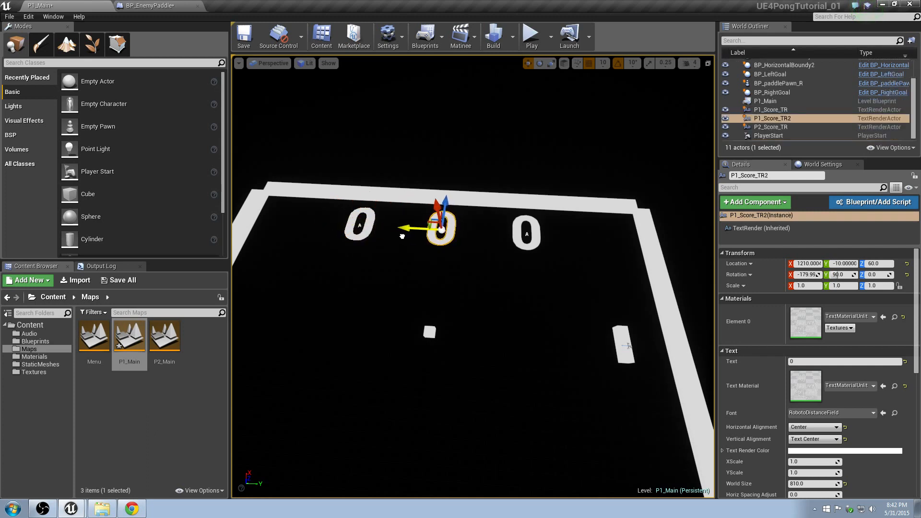
drag(437, 226, 438, 283)
text(3)
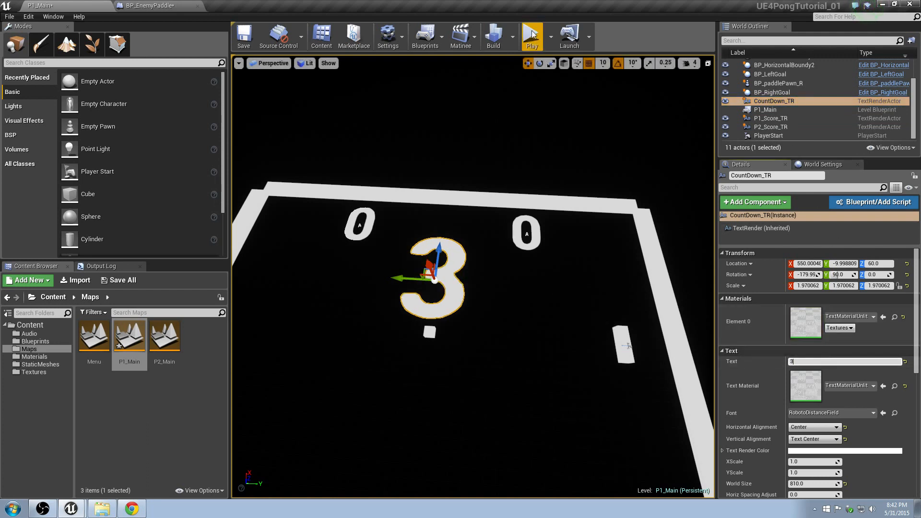
Play-test the level, then set CountDown_TR's component tag to CountDown_Tag.
click(531, 36)
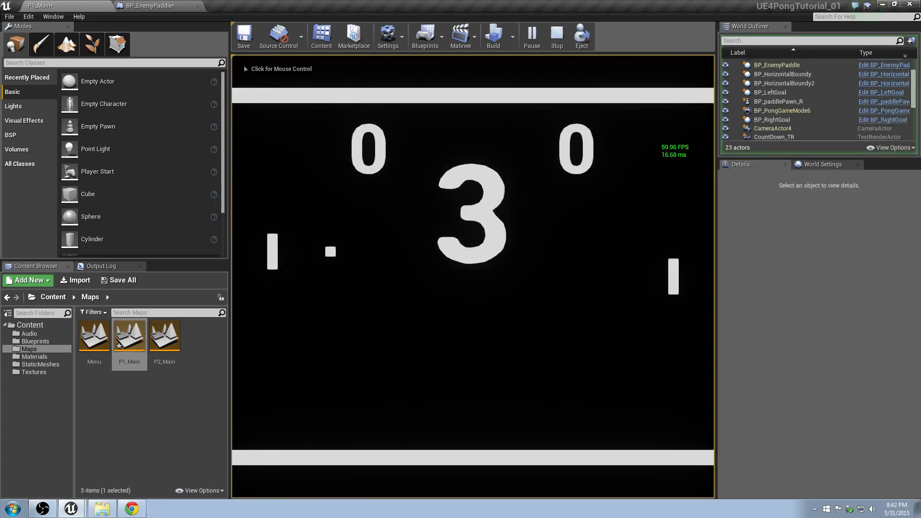
click(555, 36)
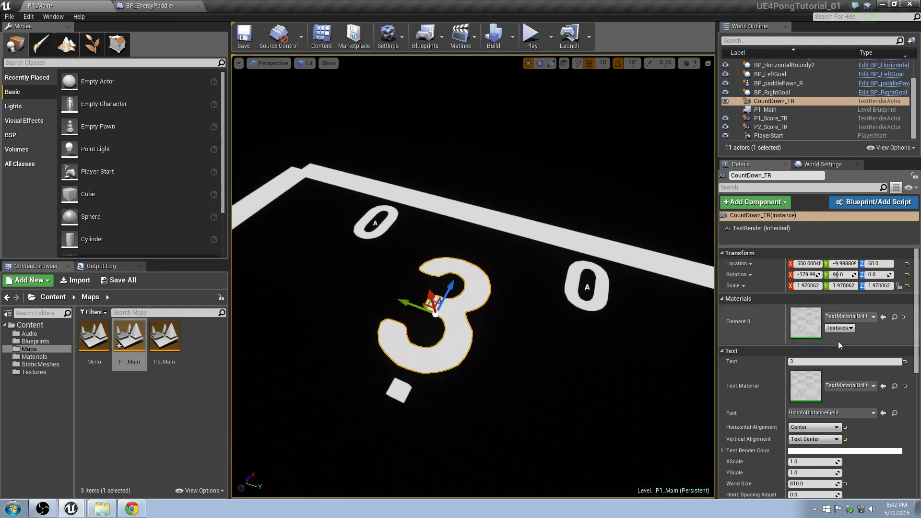
scroll(down, 3)
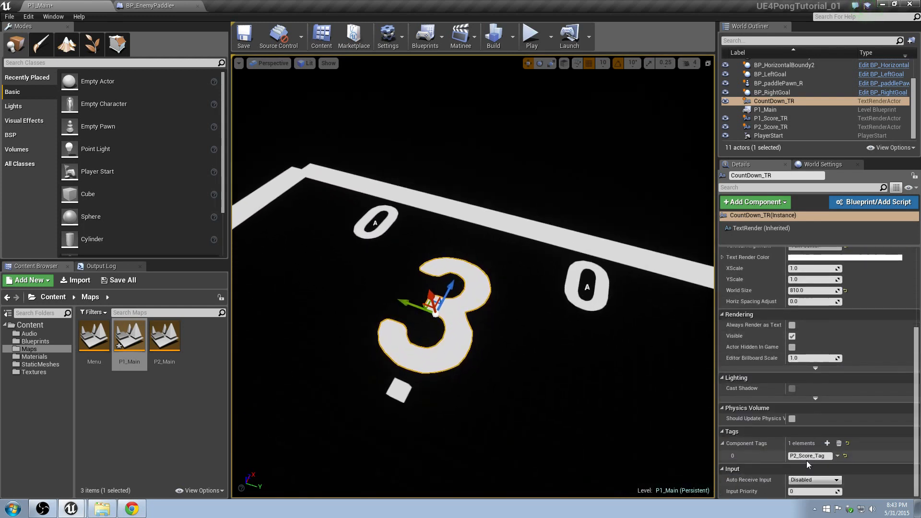
click(810, 456)
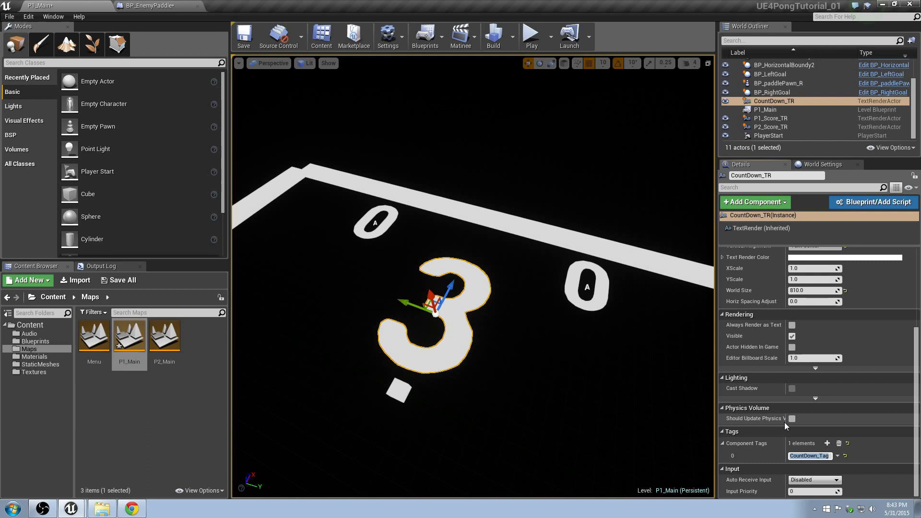
mouse_move(496, 296)
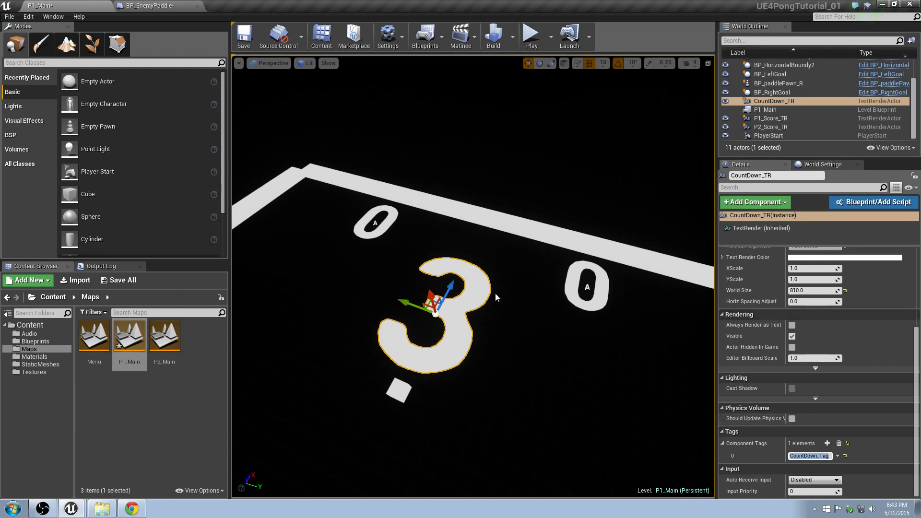
mouse_move(492, 288)
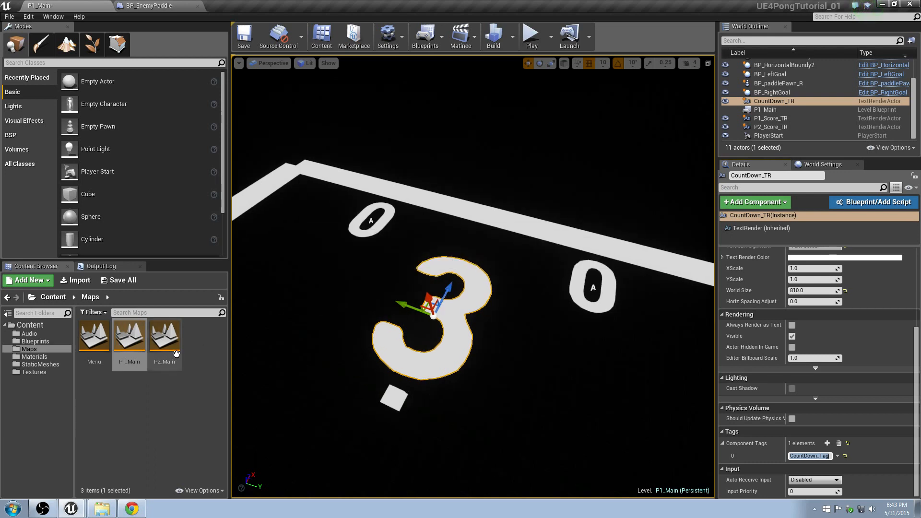
Open BP_Ball from the Blueprints folder and scroll its Event Graph to Event Begin Play.
click(33, 341)
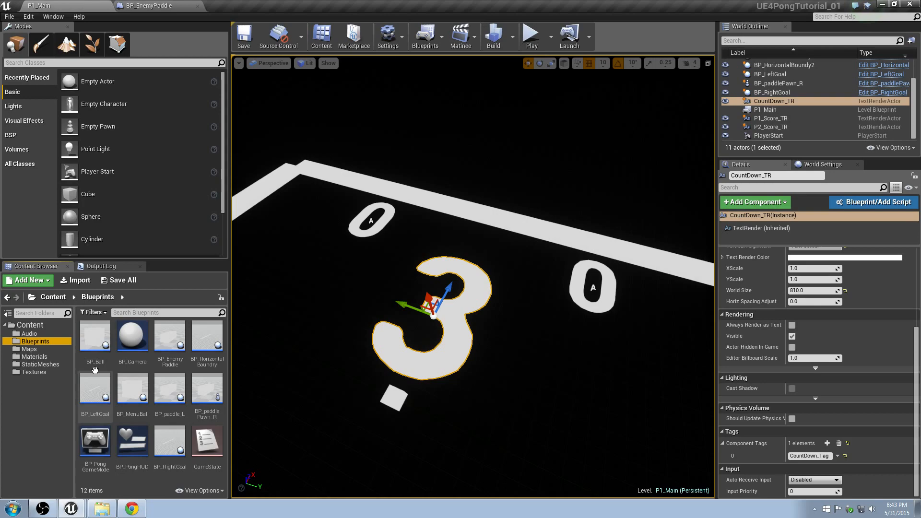
double_click(95, 335)
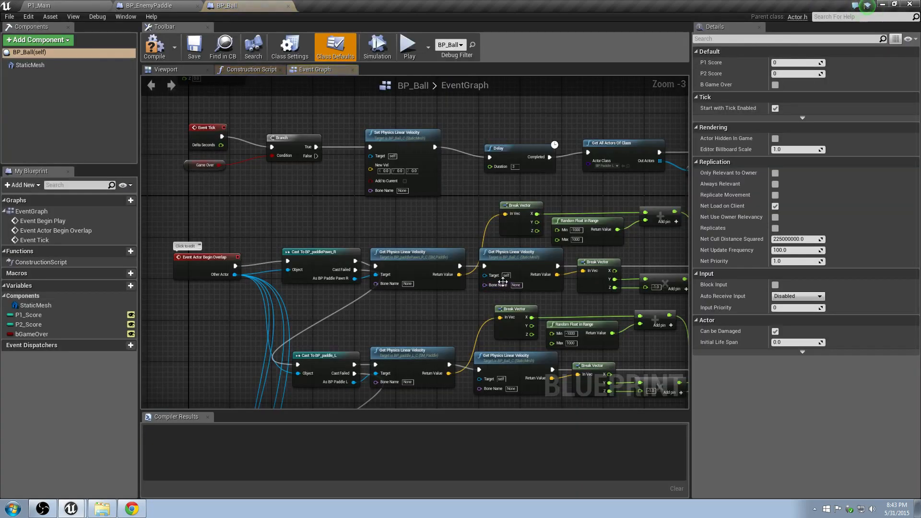
scroll(down, 3)
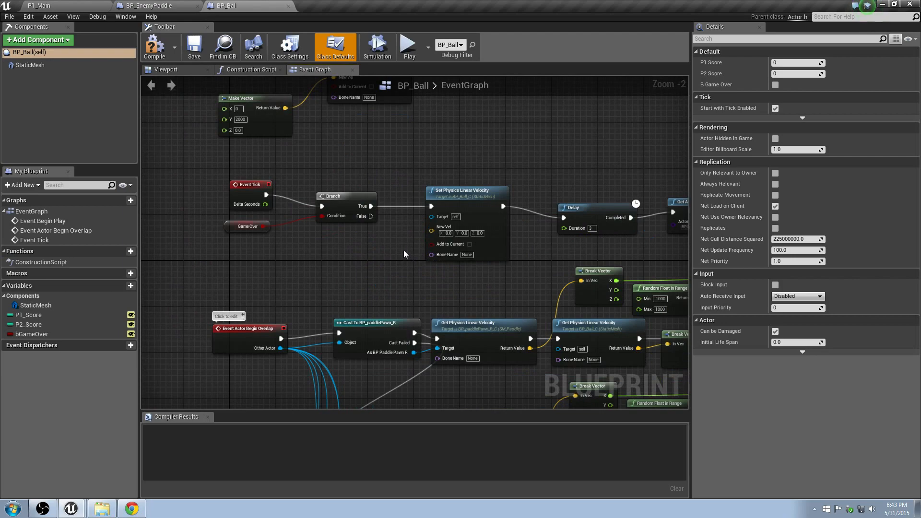
mouse_move(390, 250)
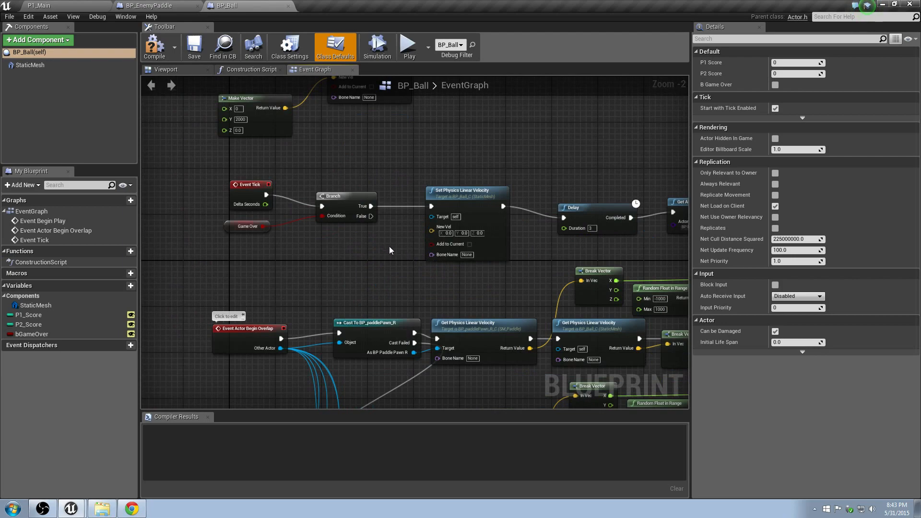
scroll(down, 3)
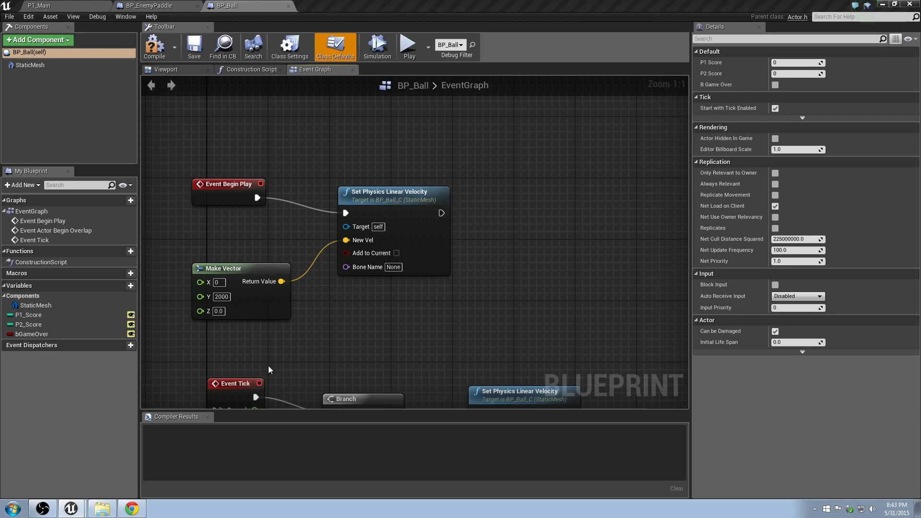
right_click(270, 370)
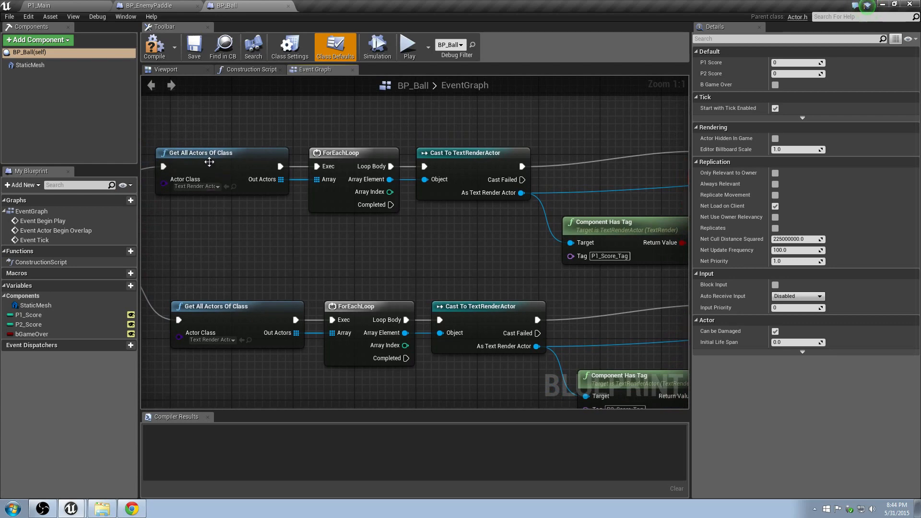
click(209, 161)
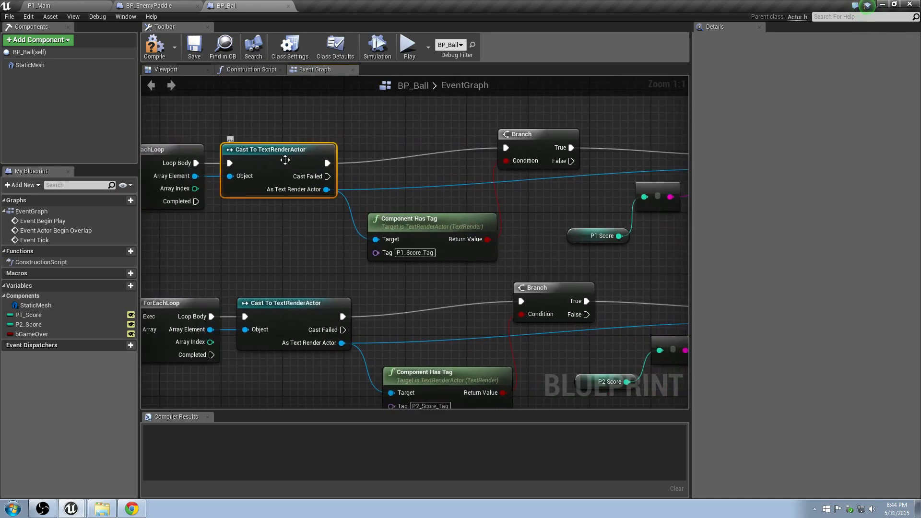
mouse_move(361, 228)
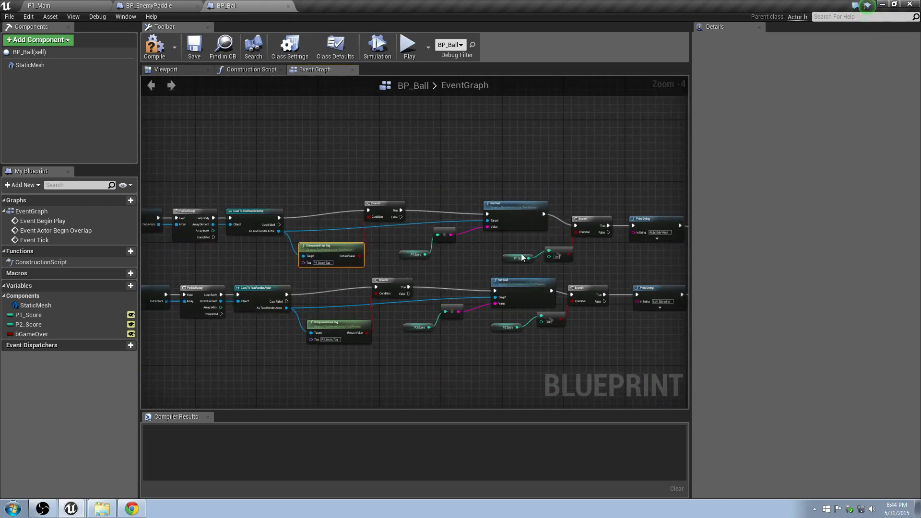
scroll(down, 3)
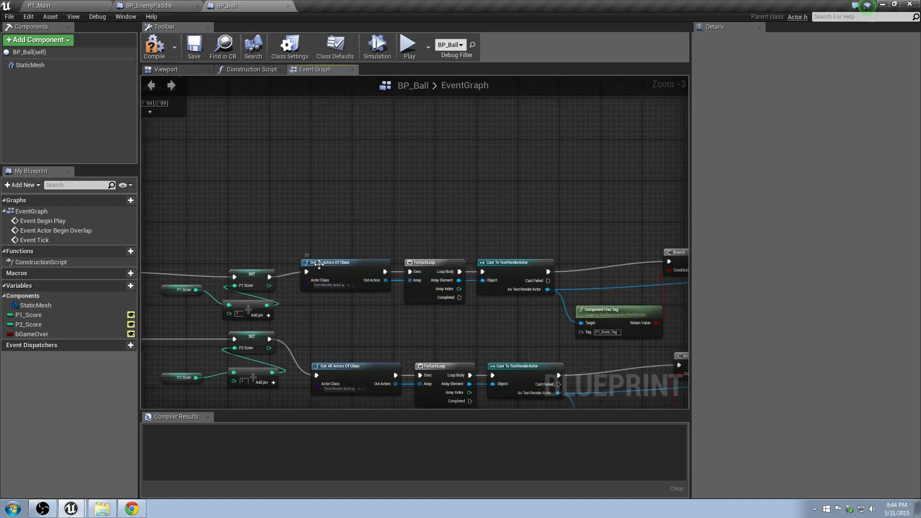
scroll(down, 3)
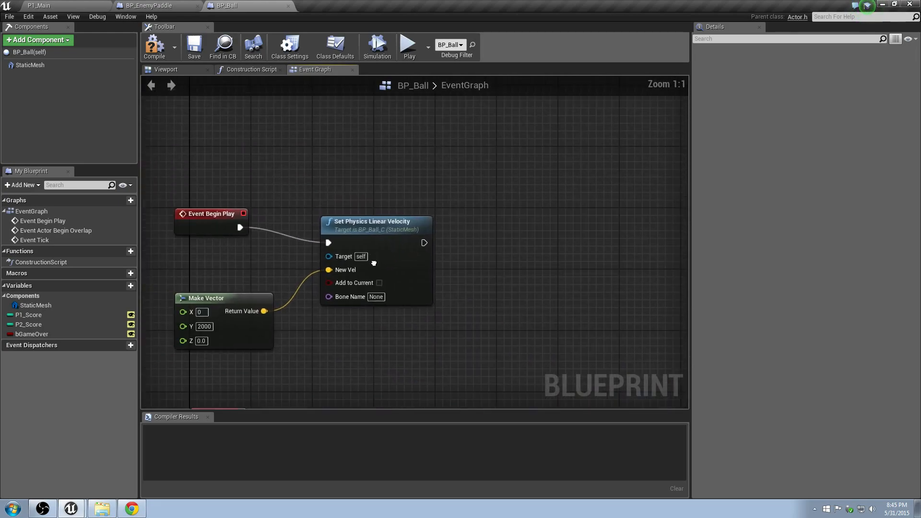
Scroll through the Begin Play graph holding the pasted CountDown_Tag actor search chain.
scroll(down, 3)
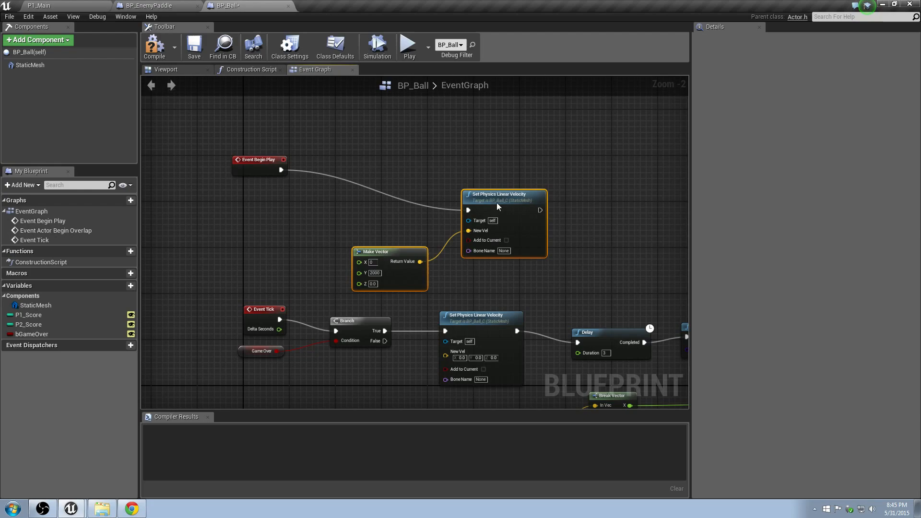
scroll(down, 3)
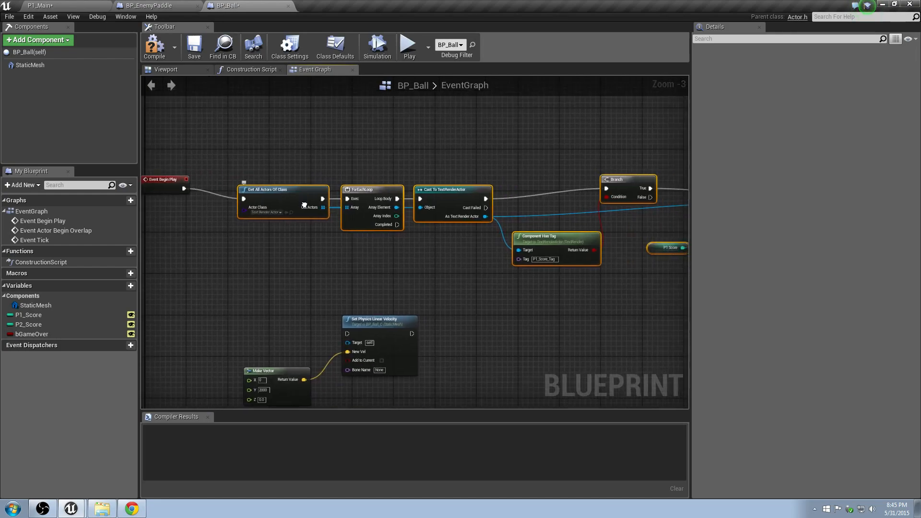
scroll(down, 3)
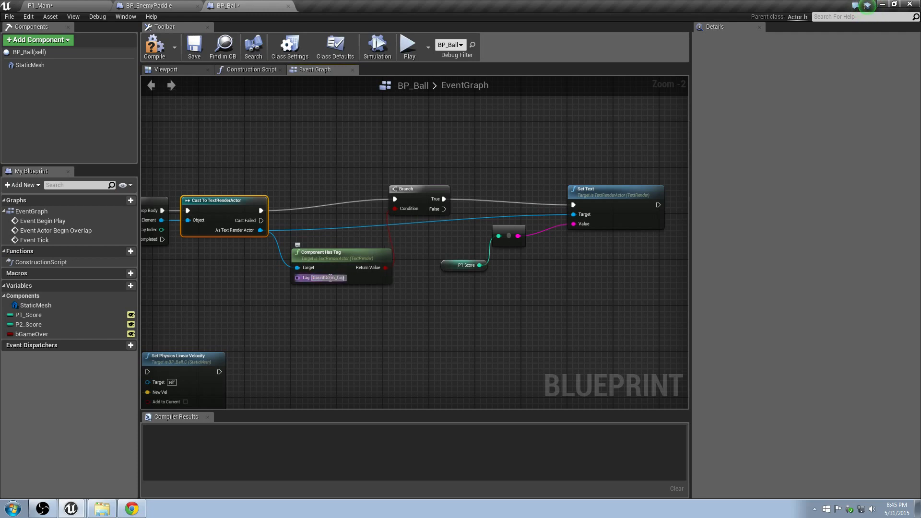
scroll(down, 3)
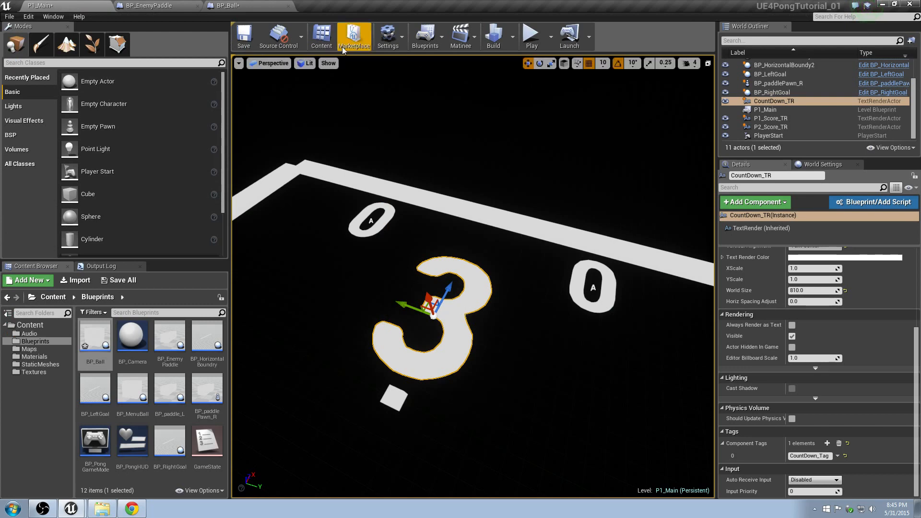
Add a new BP_Ball variable and name it CountdownTextRender.
click(225, 5)
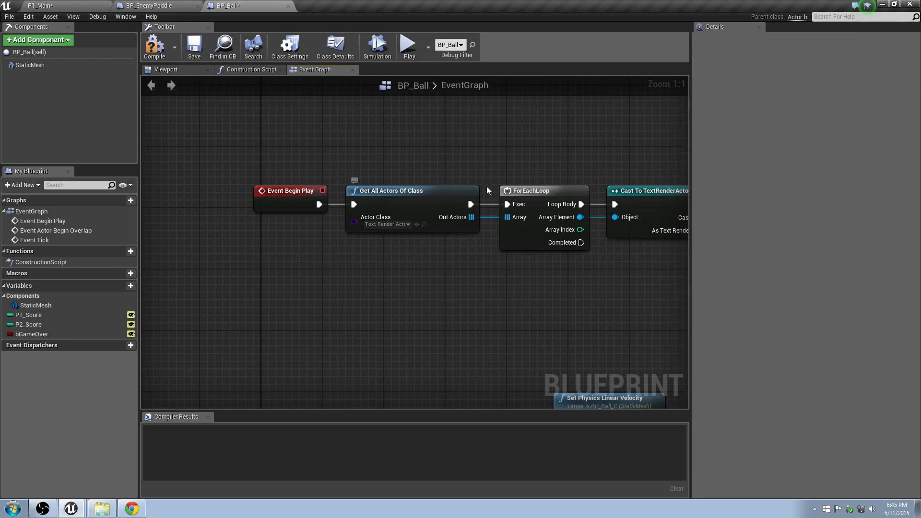
scroll(down, 3)
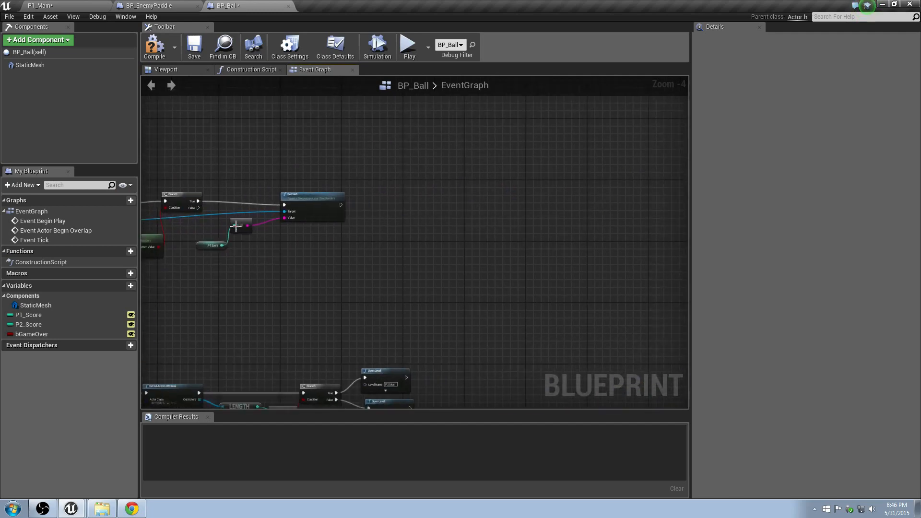
scroll(up, 3)
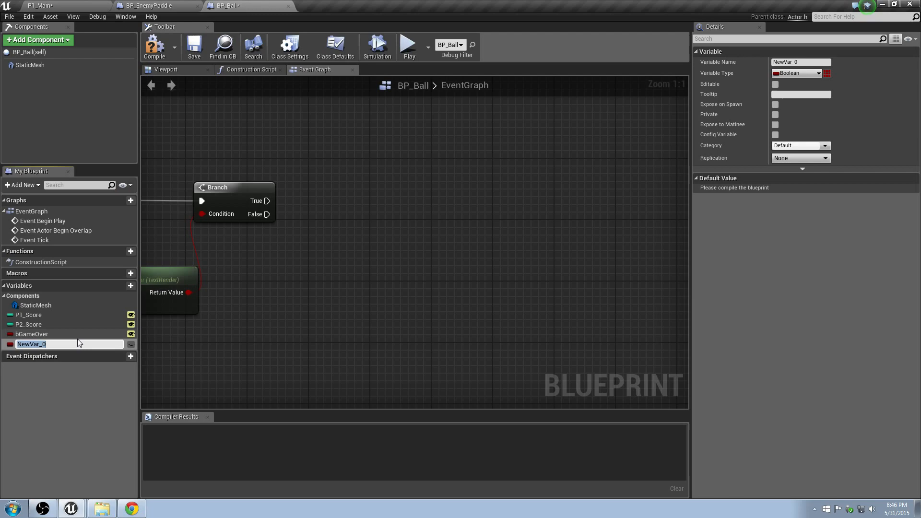
text(CountDown_Tag)
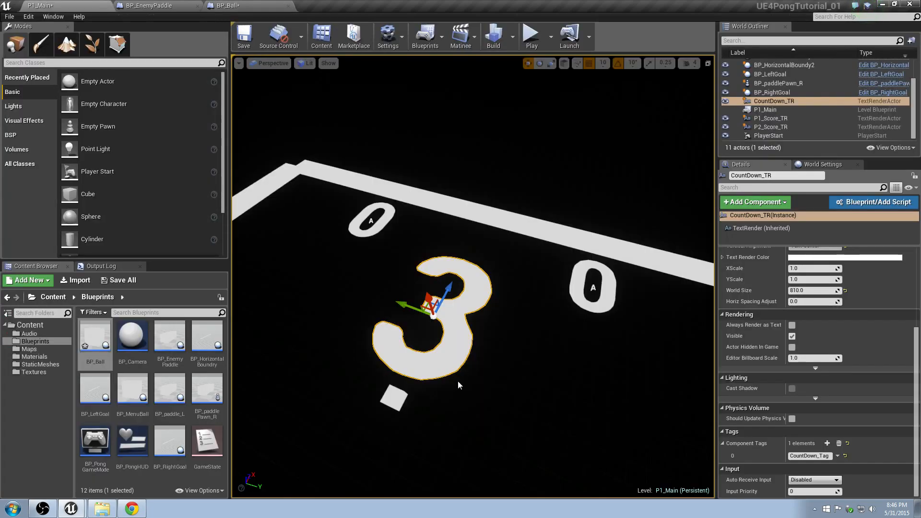
Set CountdownTextRender's type to a Text Render Actor object reference.
click(225, 6)
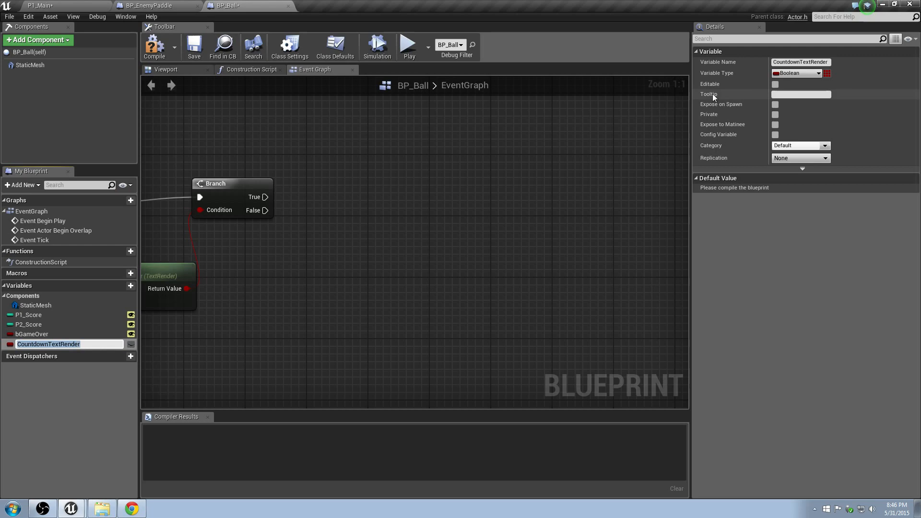
click(796, 73)
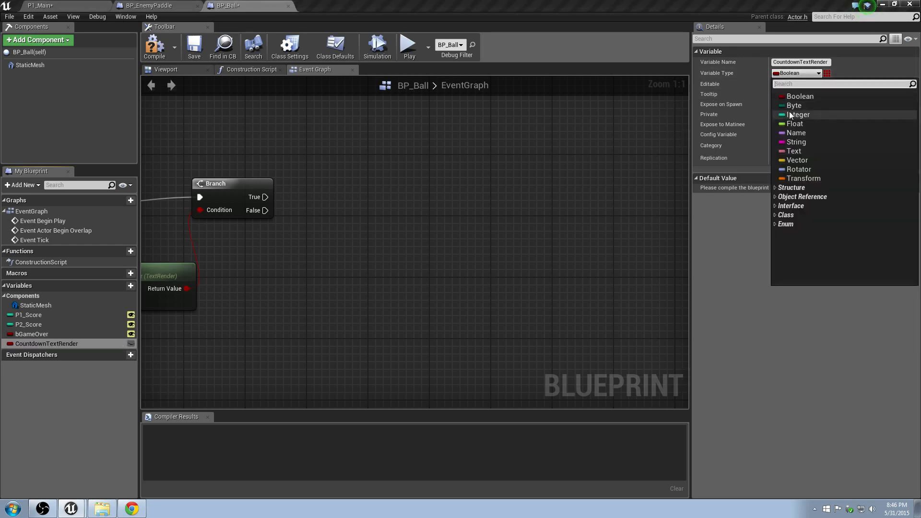
text(text r)
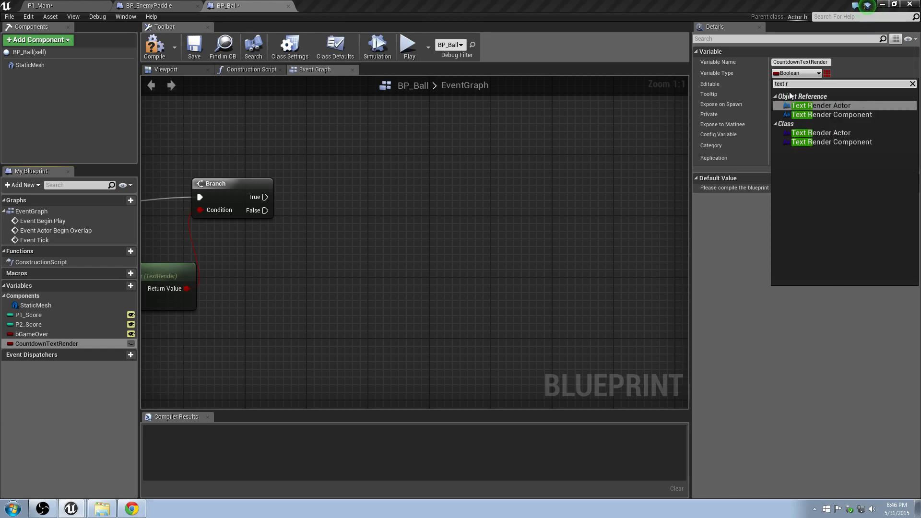
click(820, 105)
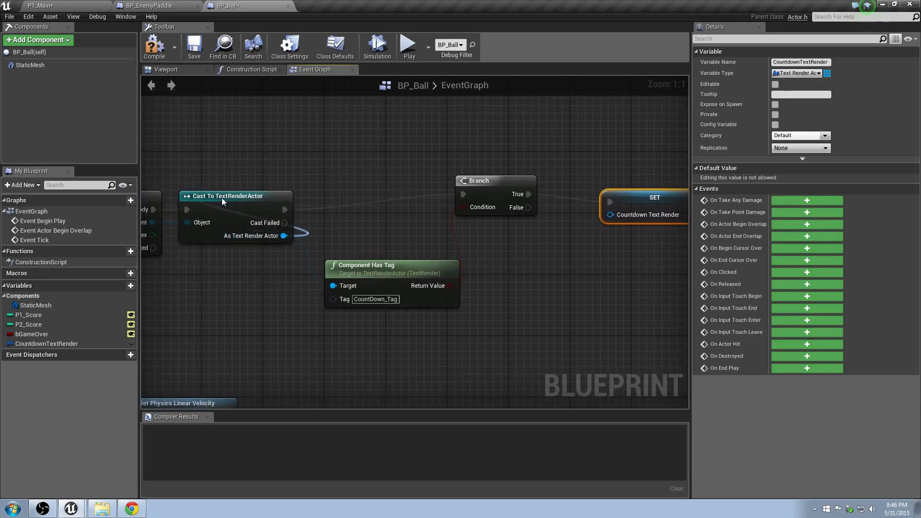
Wire a SET CountdownTextRender node from Branch True and the cast text render actor.
scroll(down, 3)
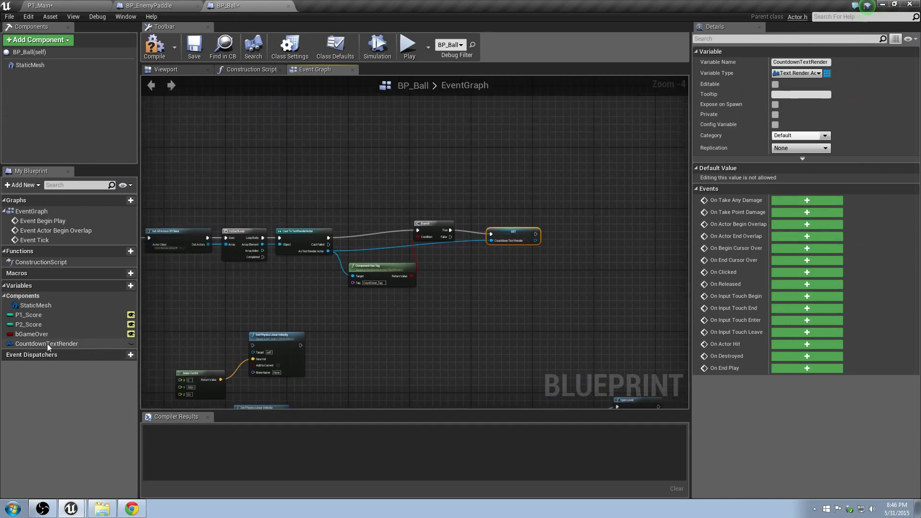
scroll(down, 3)
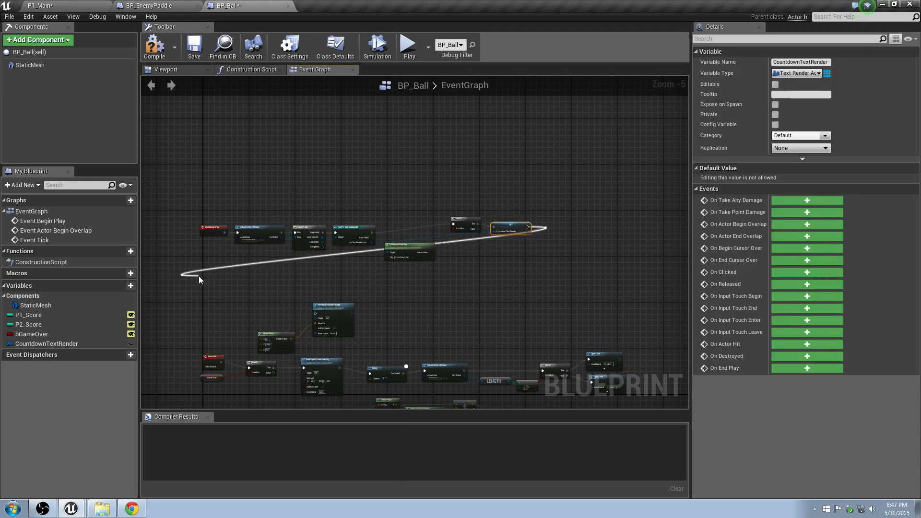
text(del)
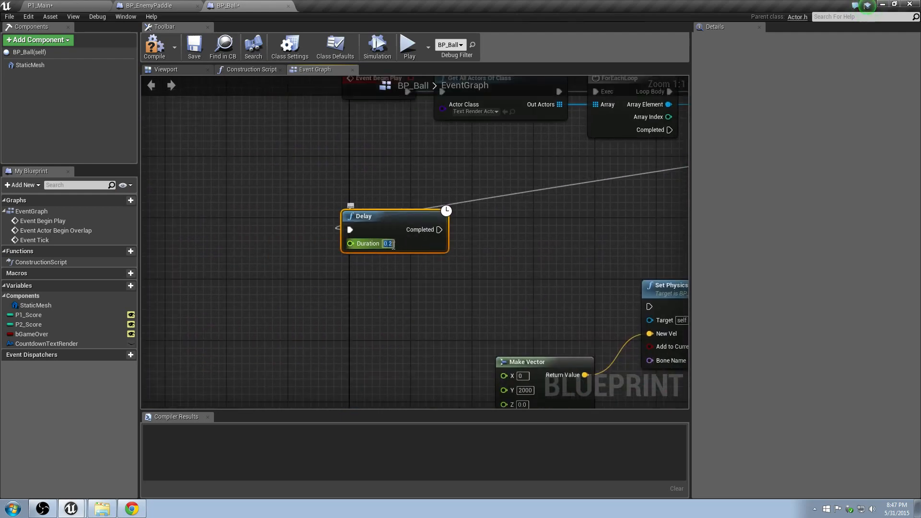
Set the new Delay node's duration to 1 second.
text(1)
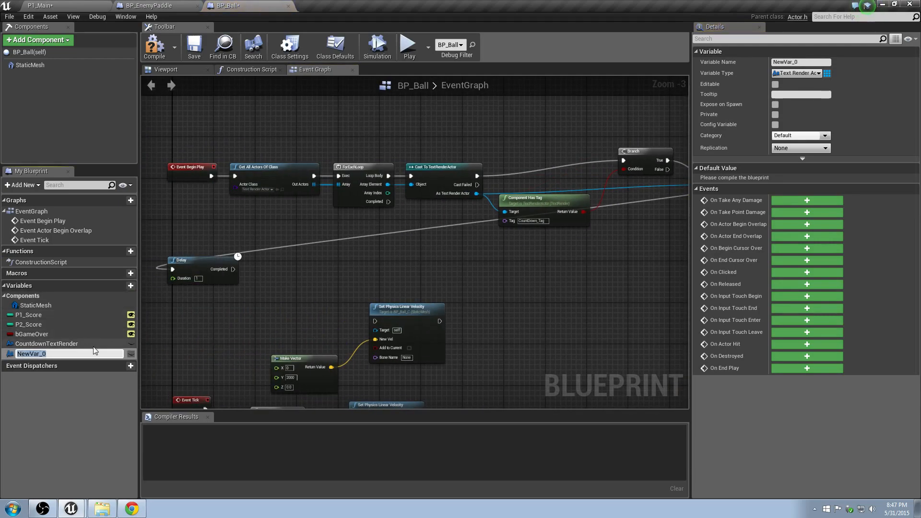
Rename the new variable, settling on Coundown.
text(coun)
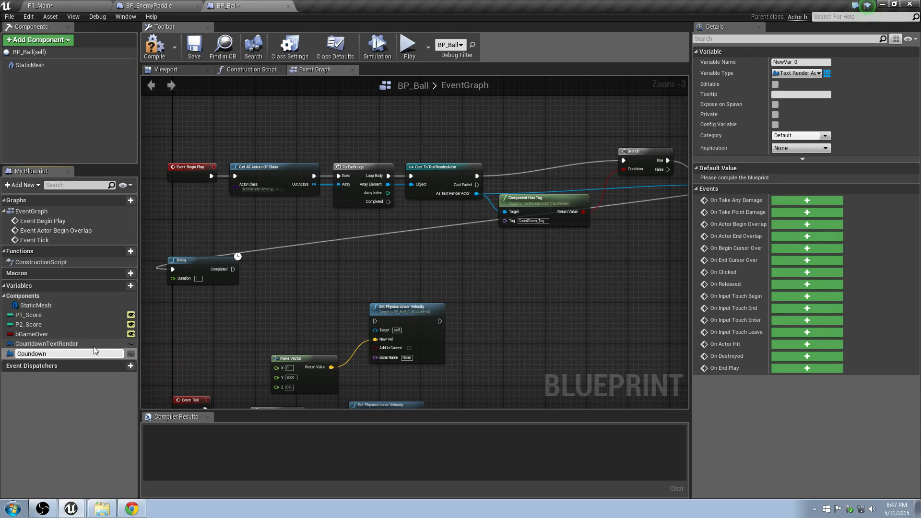
text(CoundownInt)
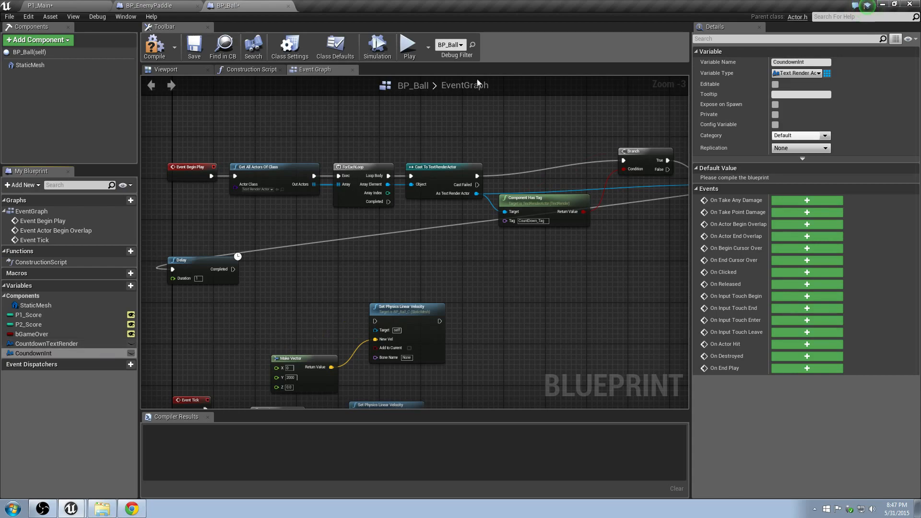
click(825, 73)
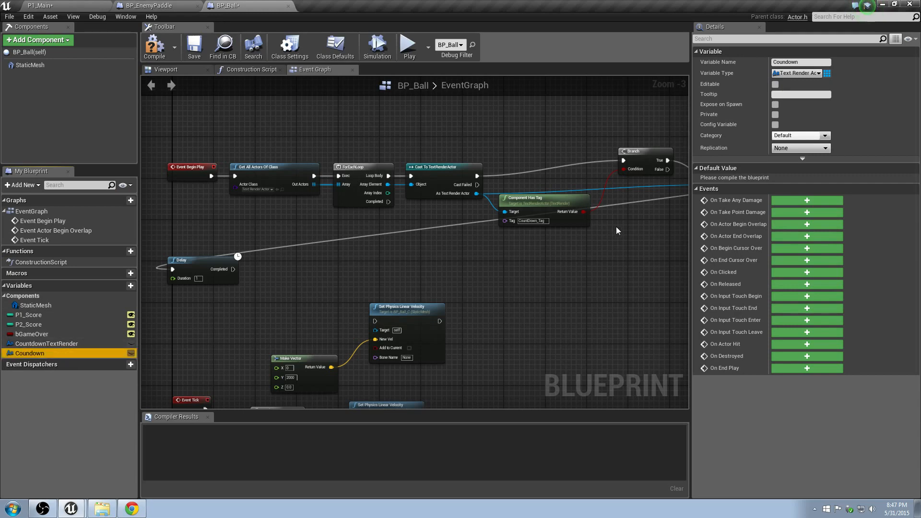
mouse_move(618, 223)
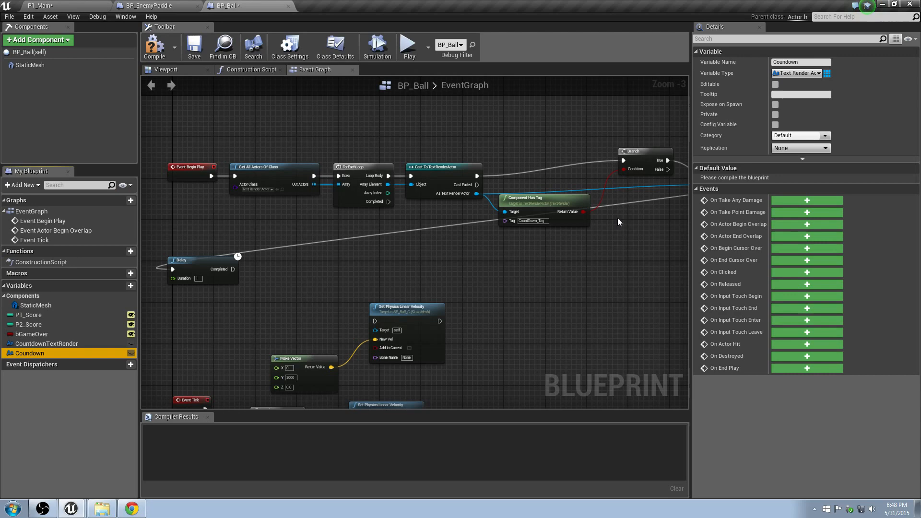
Make Coundown a String variable and place a SET node beside the Delay.
click(801, 73)
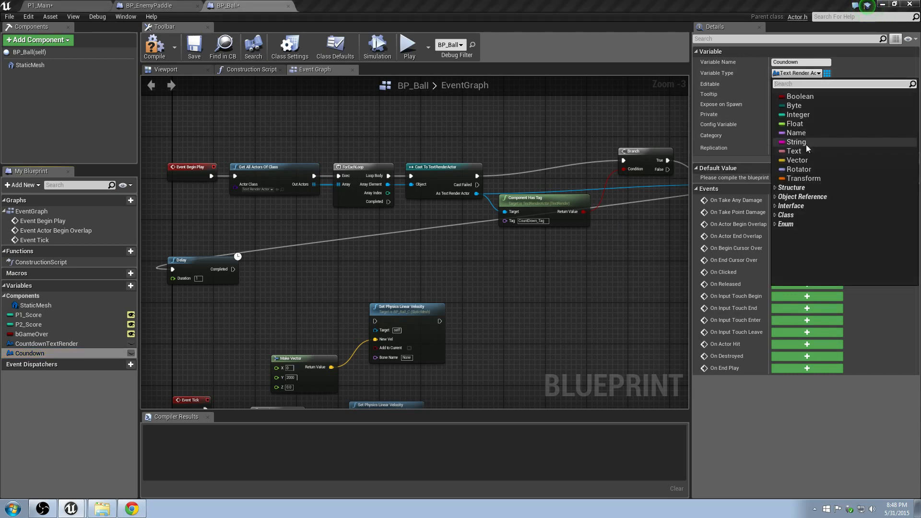
click(795, 141)
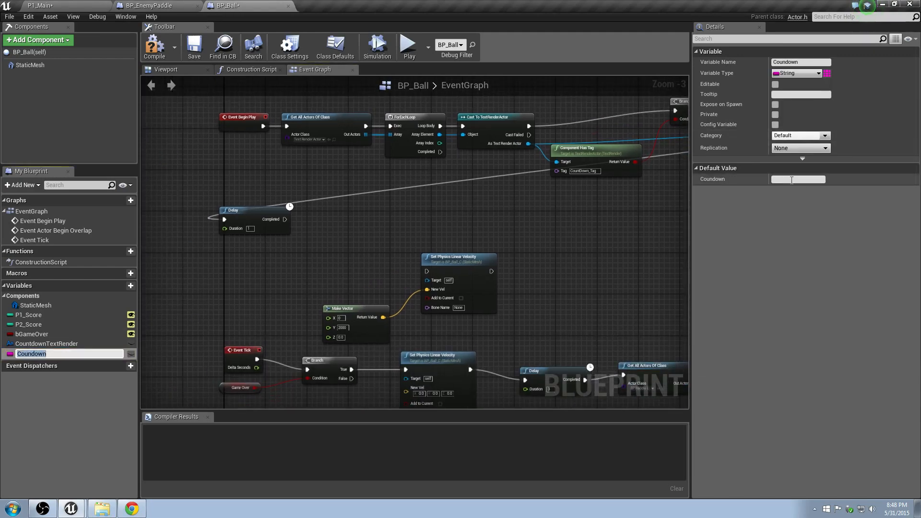
text(fghfgh)
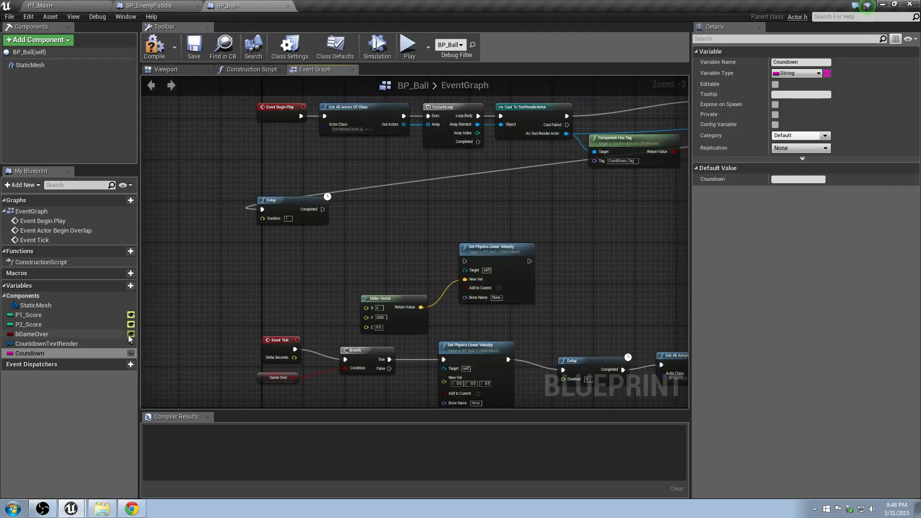
double_click(29, 353)
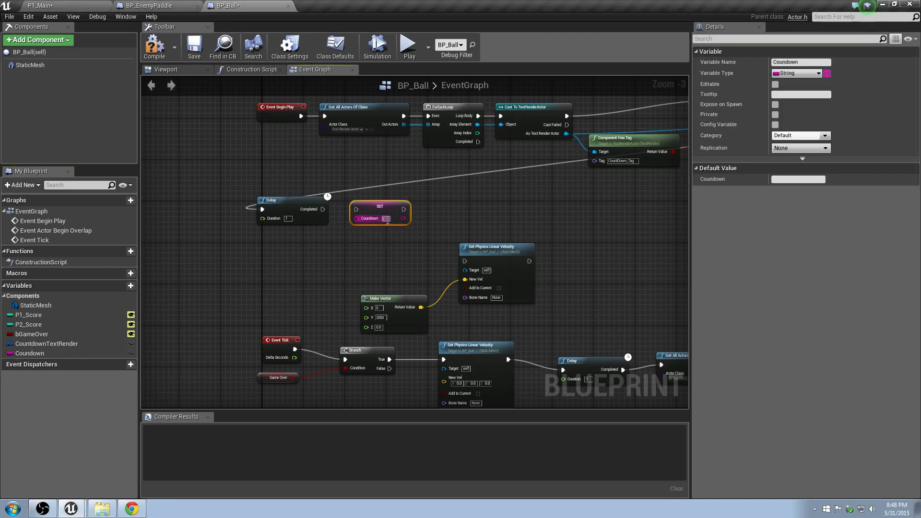
Enter 2, 1 and GO! as the Countdown values on the successive SET nodes.
text(2)
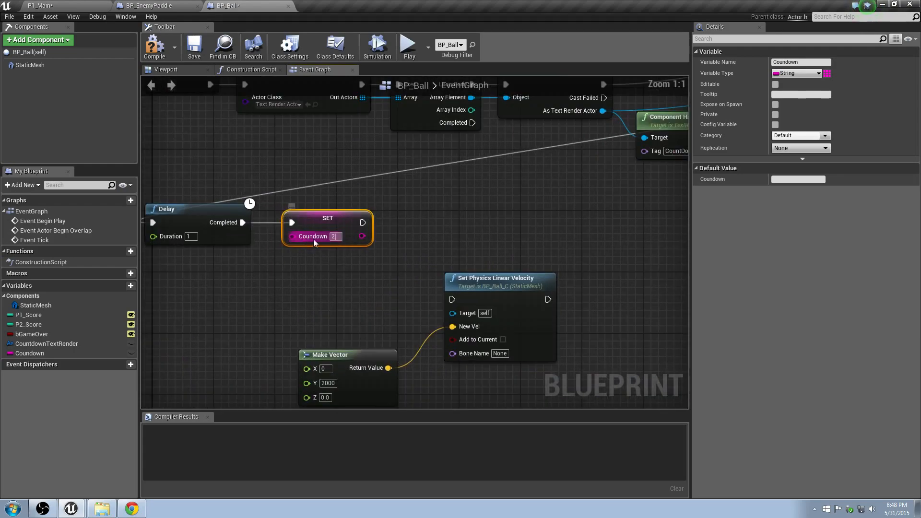
double_click(28, 353)
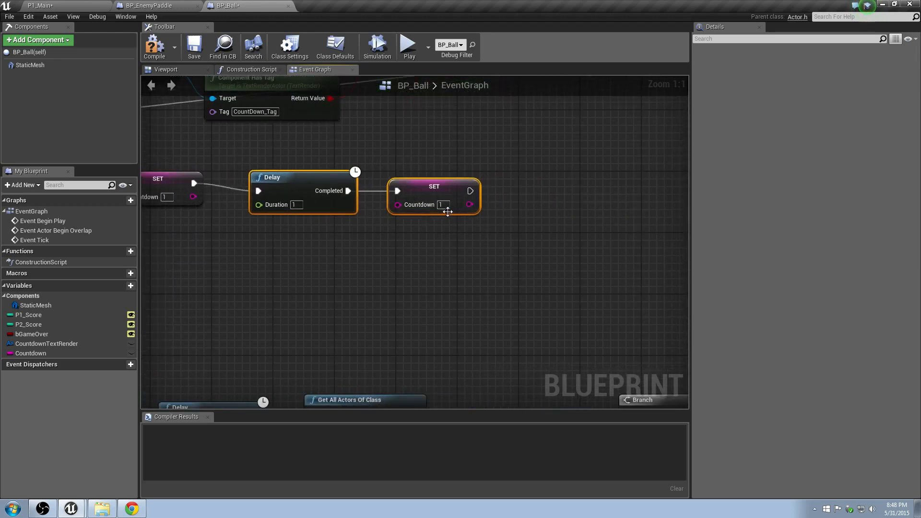
text(GO!)
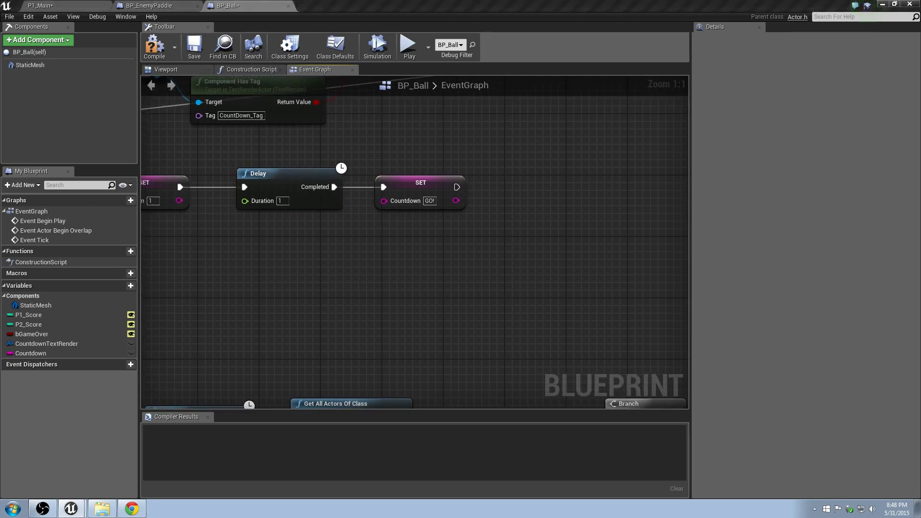
mouse_move(463, 184)
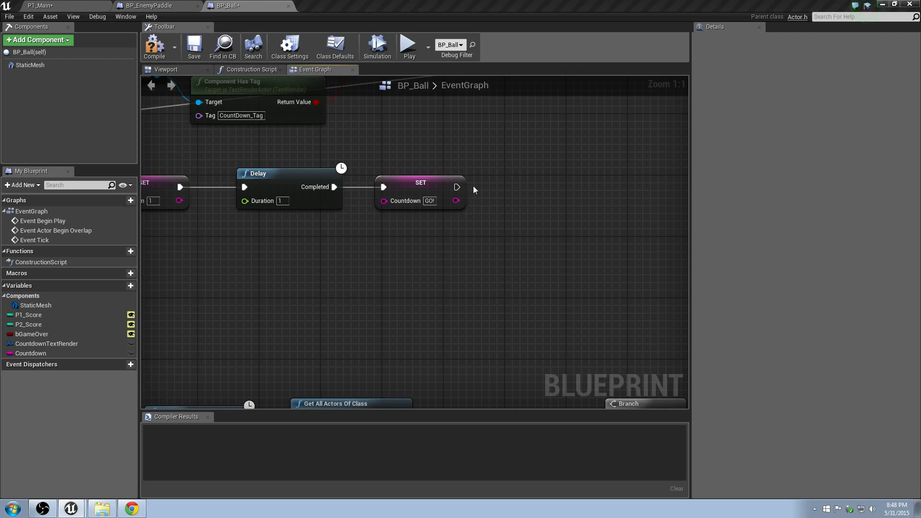
mouse_move(289, 182)
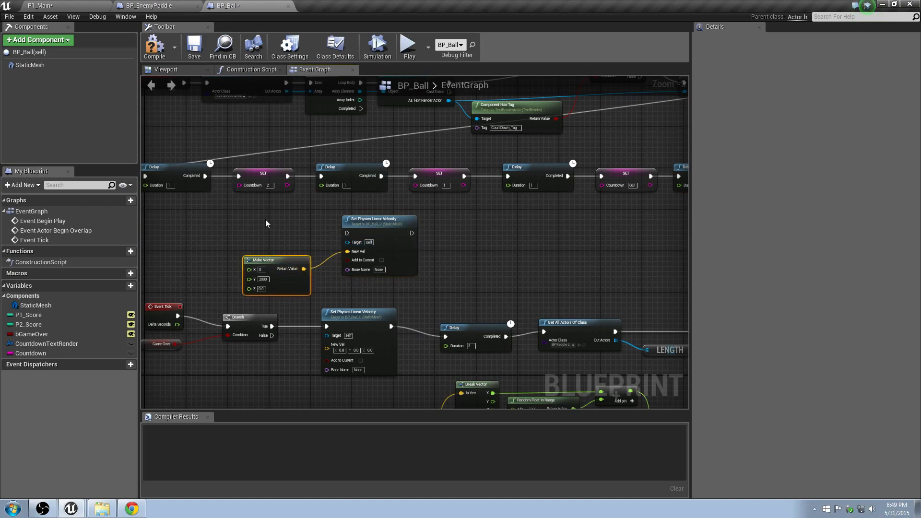
Check the P1_Main level, then drag a new link from Set Physics Linear Velocity's exec output.
click(38, 6)
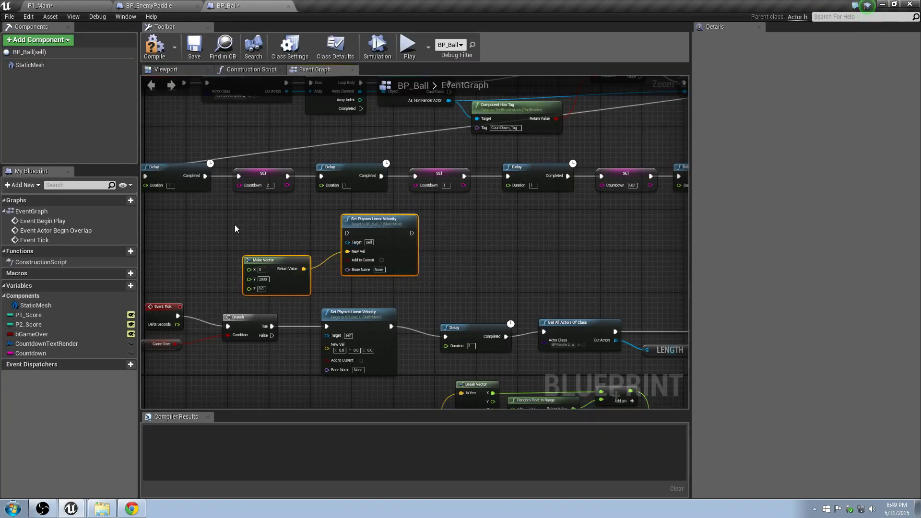
click(39, 5)
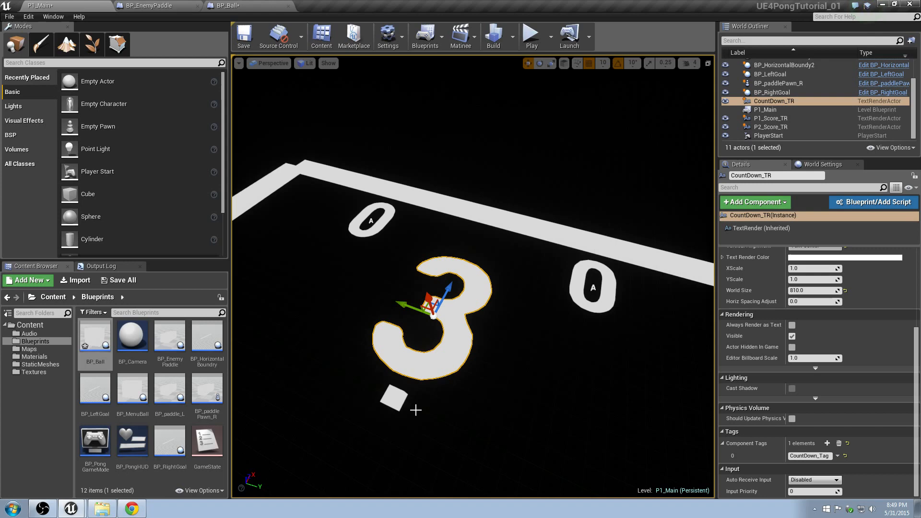
click(226, 5)
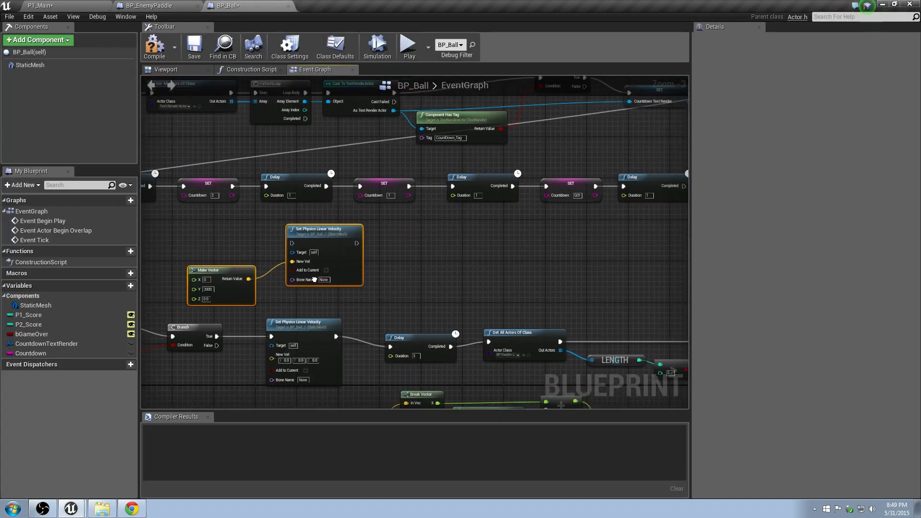
scroll(down, 3)
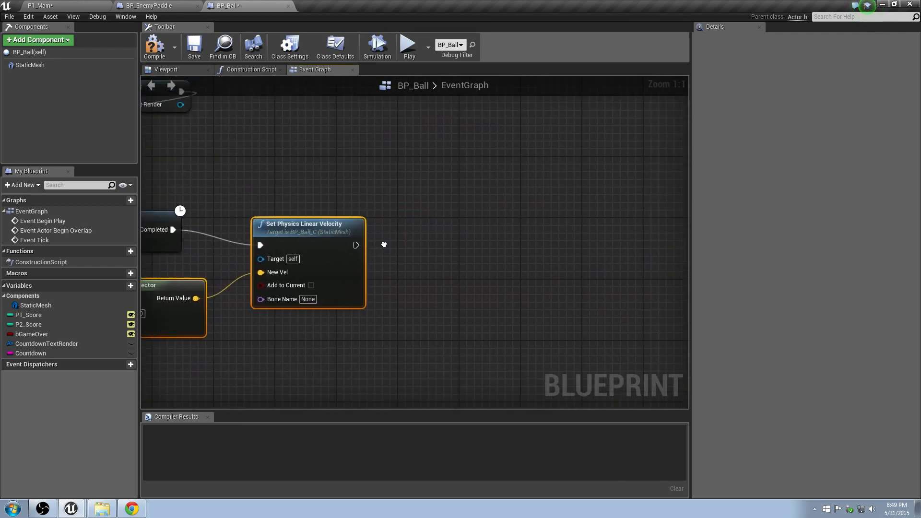
drag(356, 246, 426, 247)
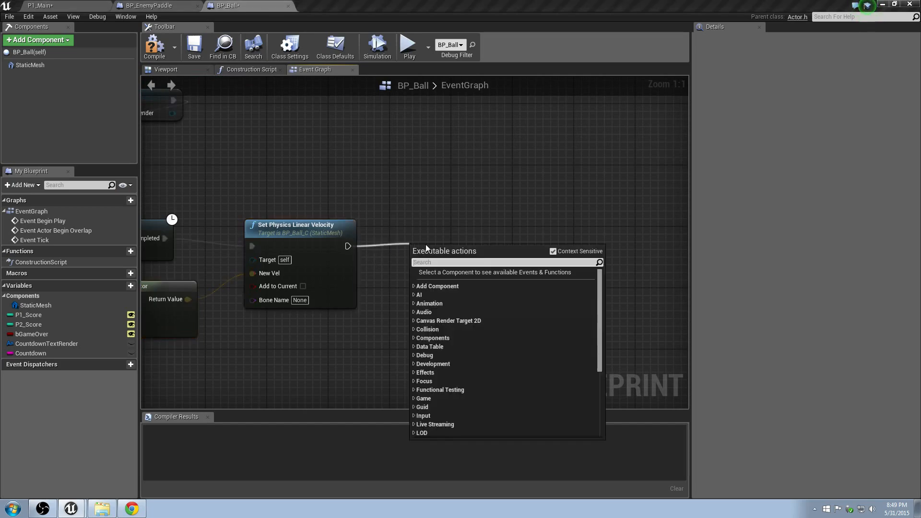
Add a Delay node with Duration 5 after Set Physics Linear Velocity.
text(dela)
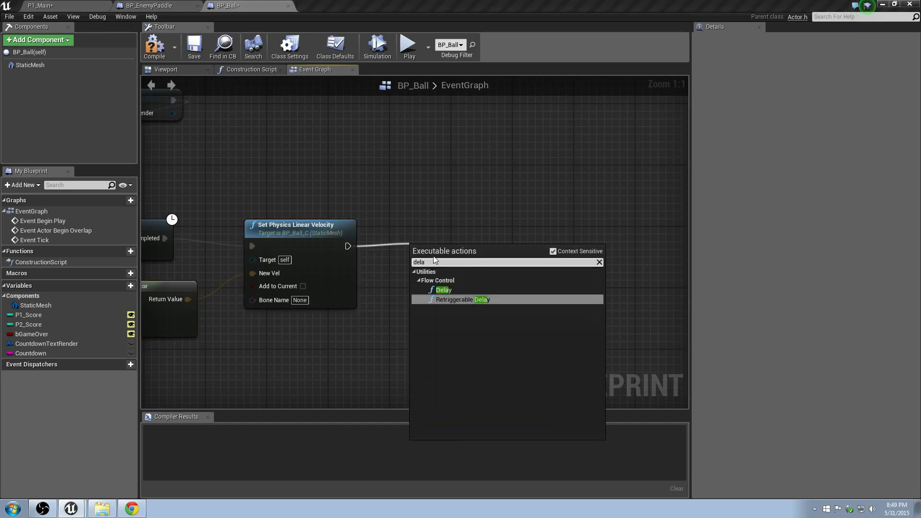
click(444, 290)
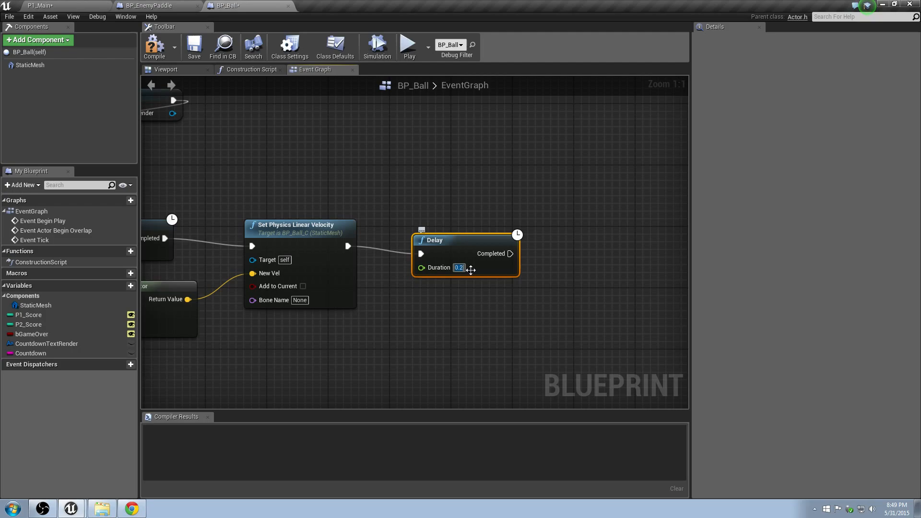
text(5)
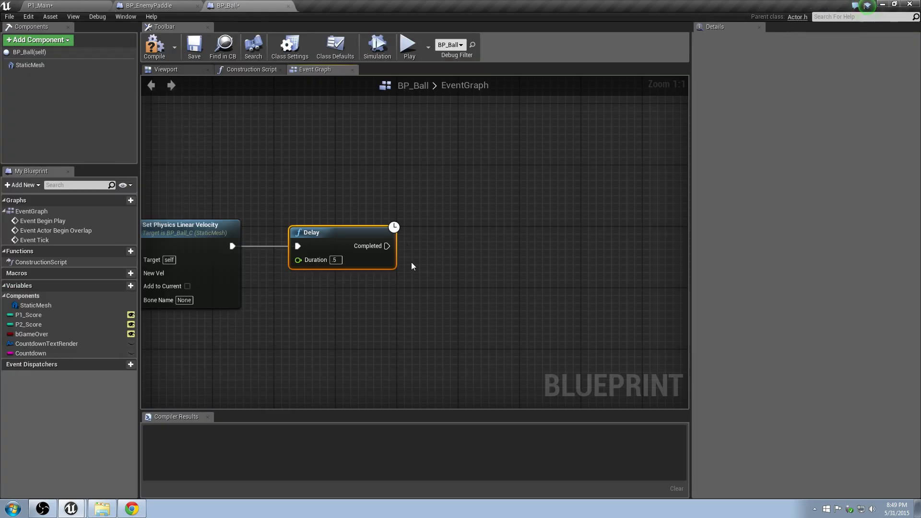
Add a Destroy Actor node after the Delay, targeting CountdownTextRender.
text(destr)
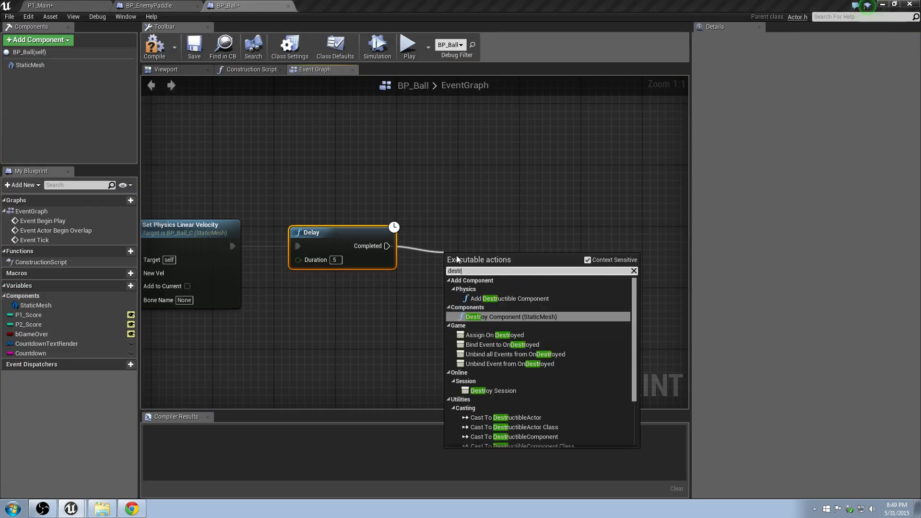
click(494, 316)
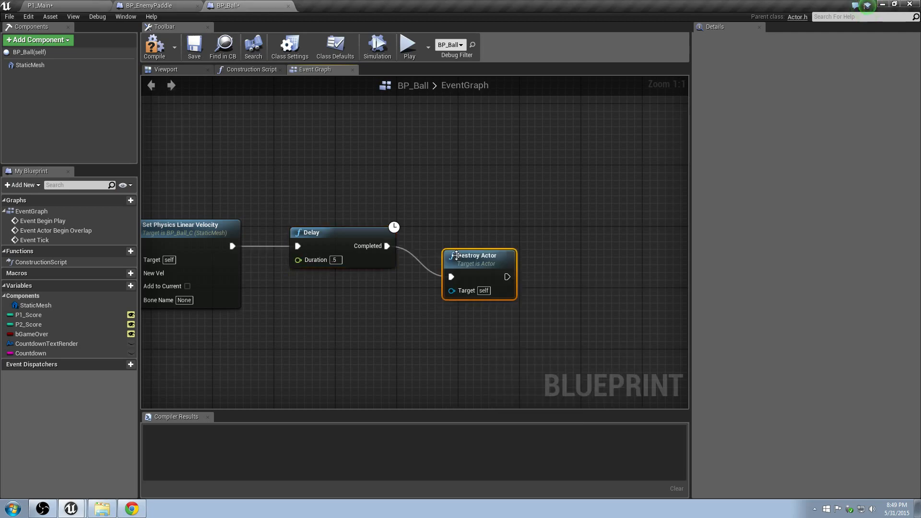
scroll(down, 3)
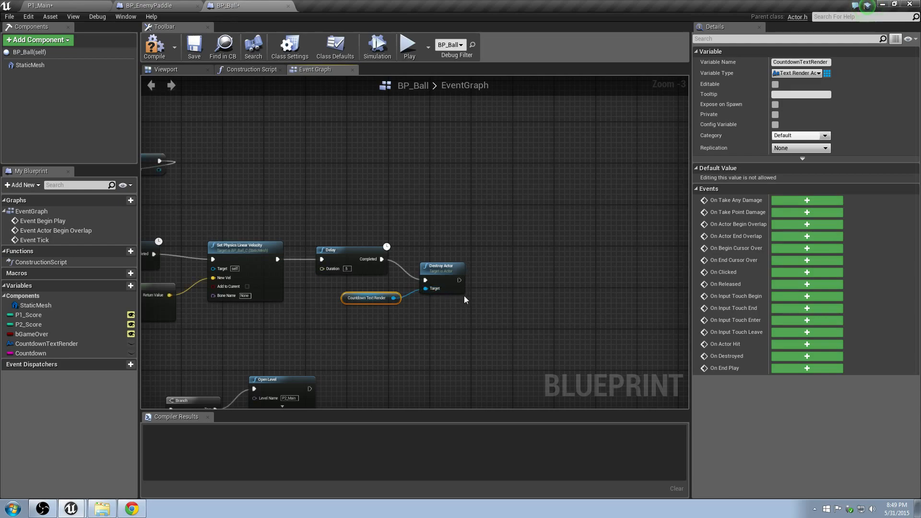
scroll(down, 3)
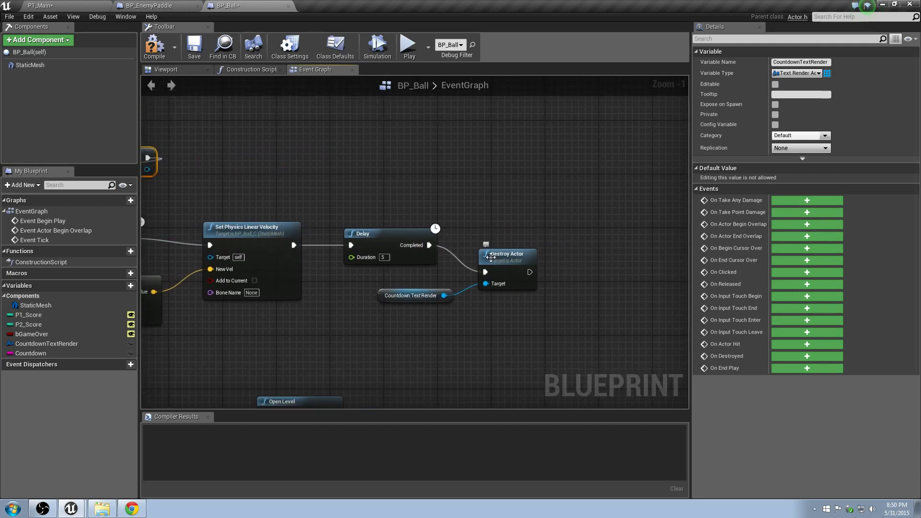
scroll(down, 3)
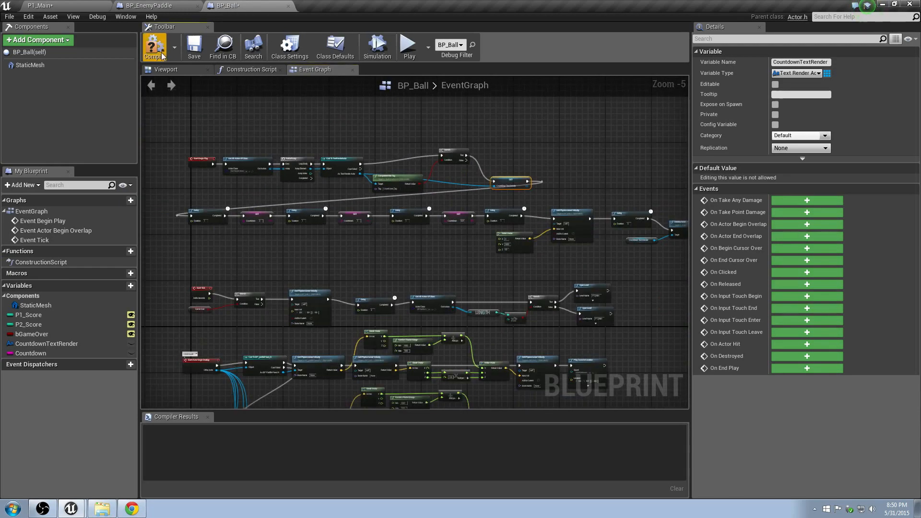
Compile BP_Ball, play-test and stop the P1_Main level, then return to BP_Ball.
click(40, 6)
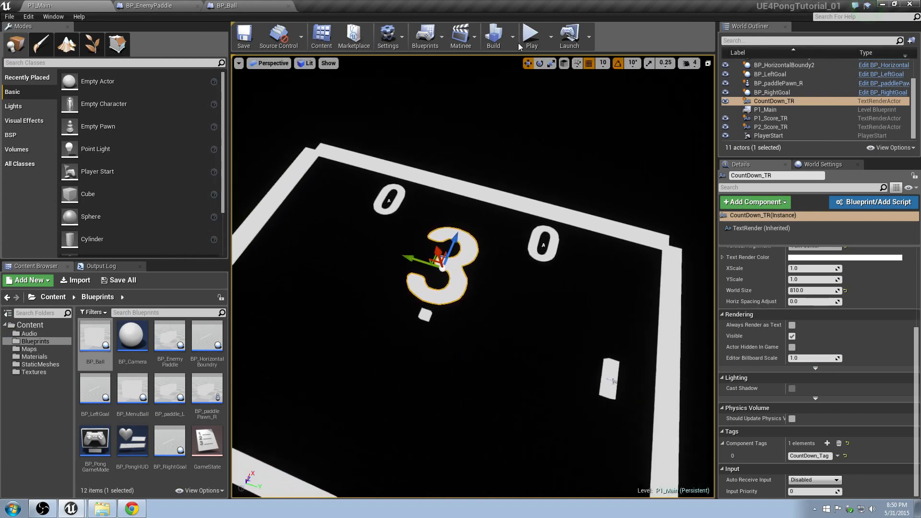
click(531, 34)
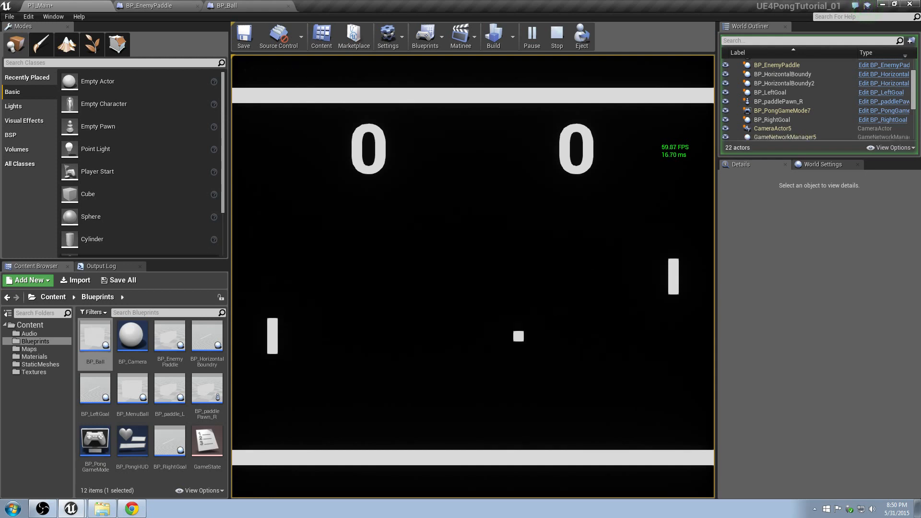
click(556, 36)
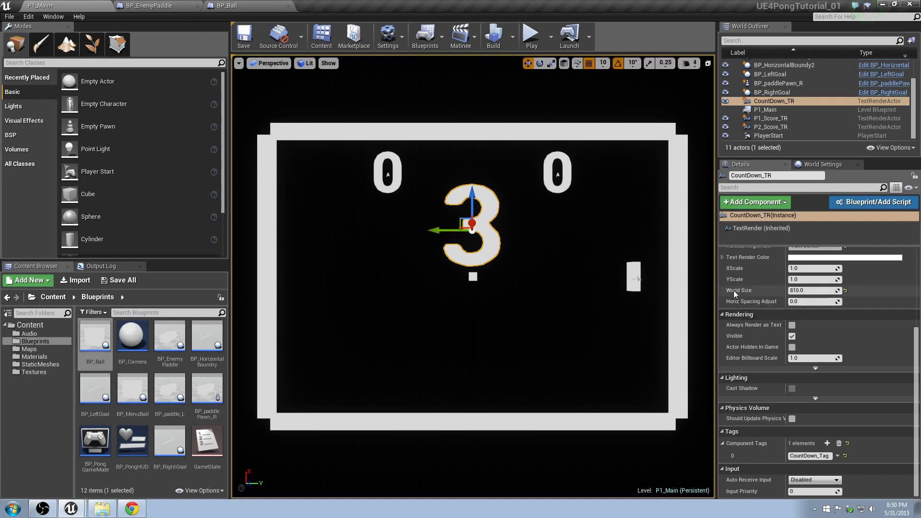
click(222, 5)
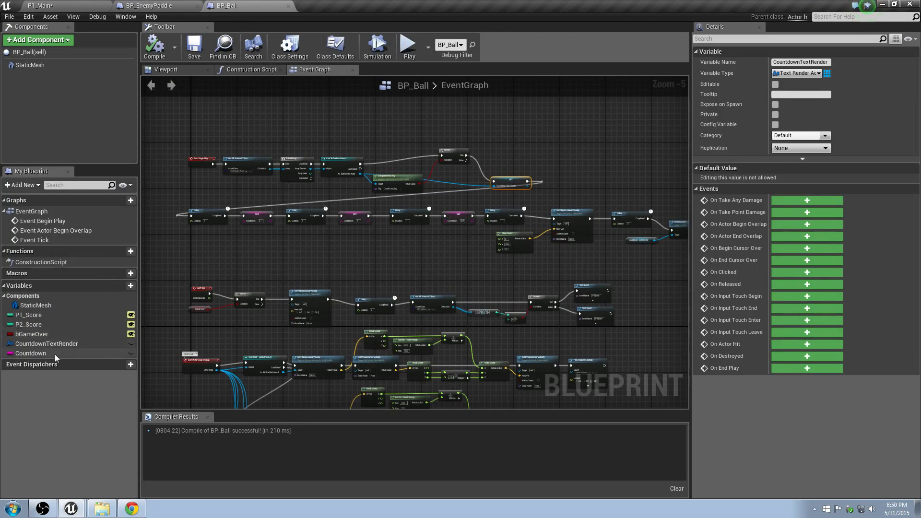
Move Event Tick left and add a Set Text node for Countdown Text Render after it.
click(32, 353)
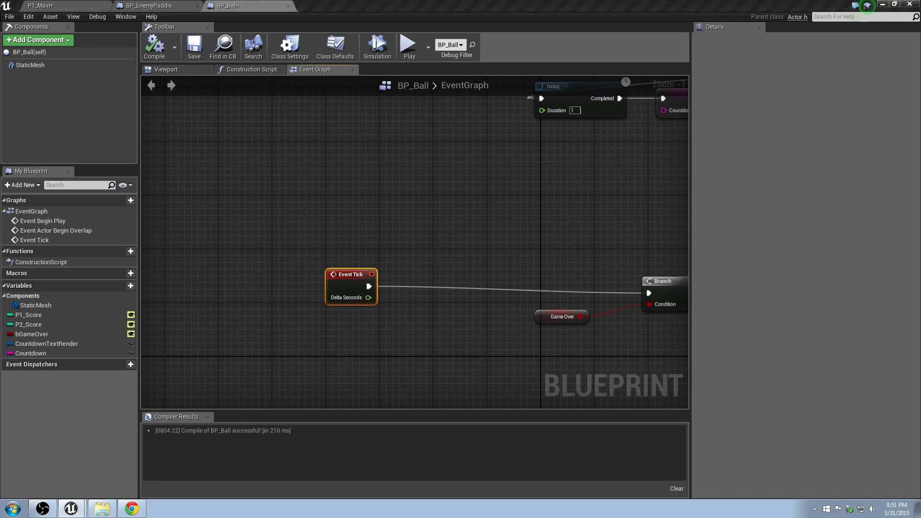
drag(350, 287, 284, 279)
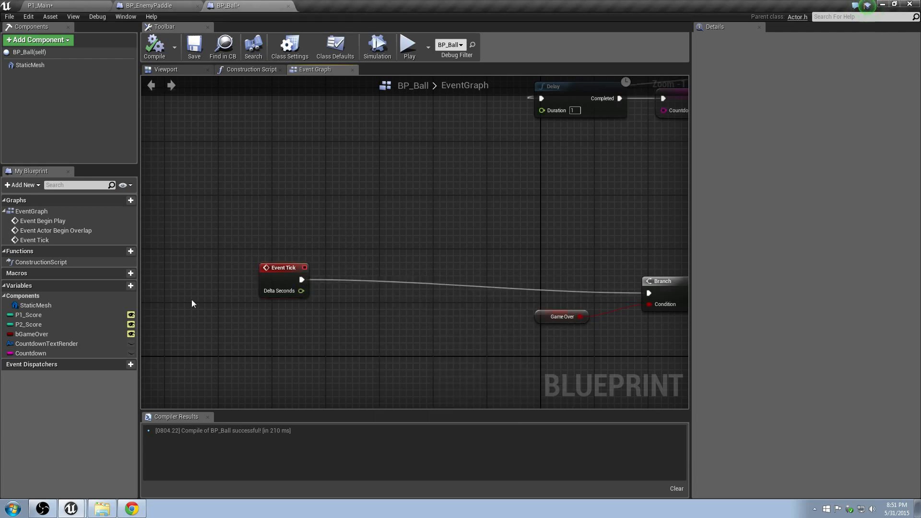
click(46, 344)
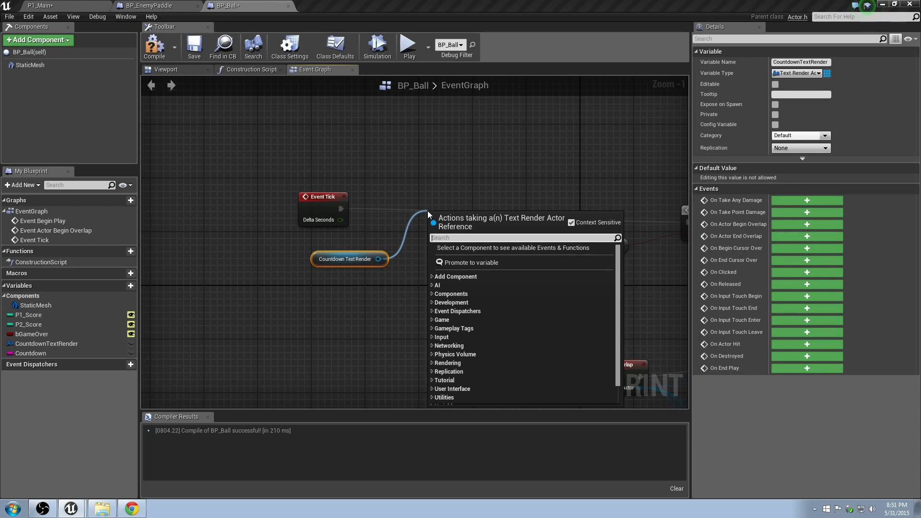
text(set text)
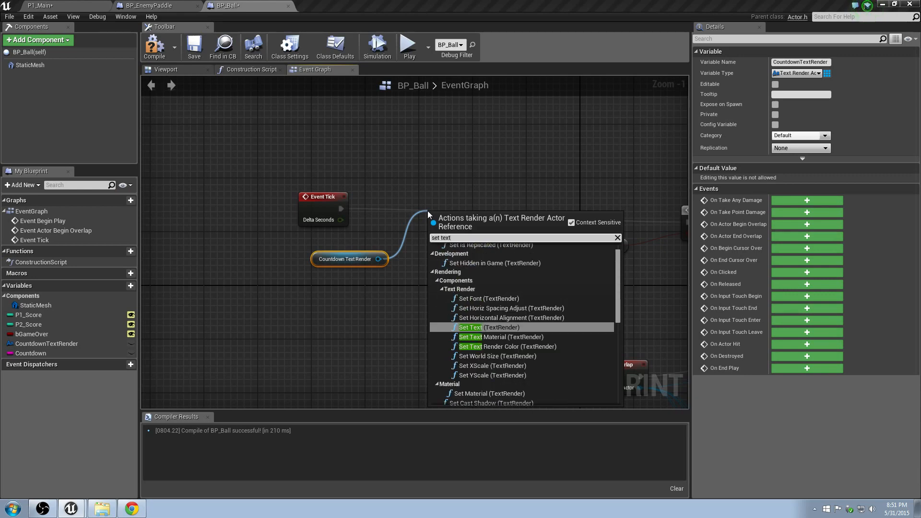
click(471, 327)
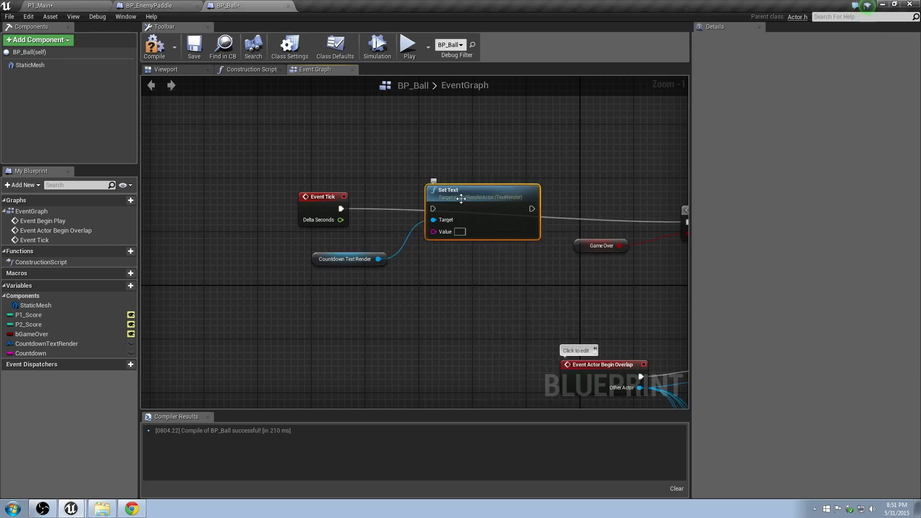
Wire the Countdown variable getter into the Set Text node's Value pin.
scroll(down, 3)
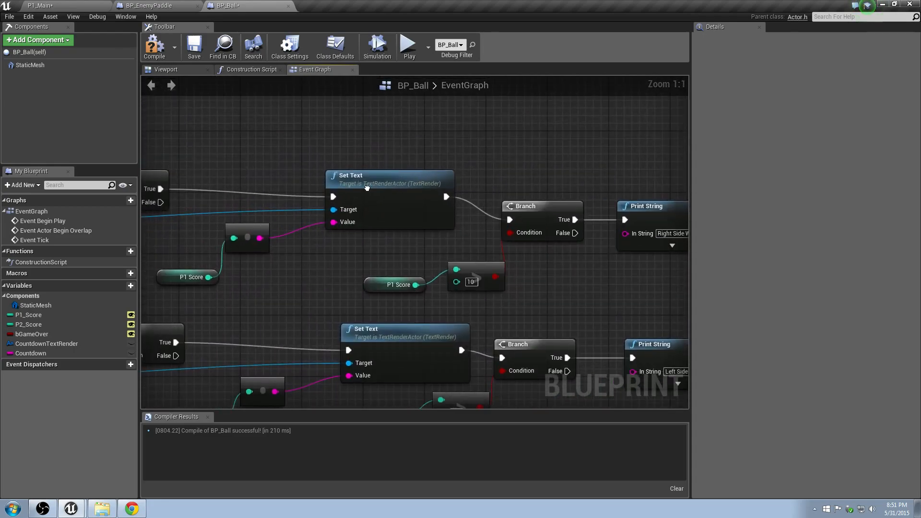
scroll(down, 3)
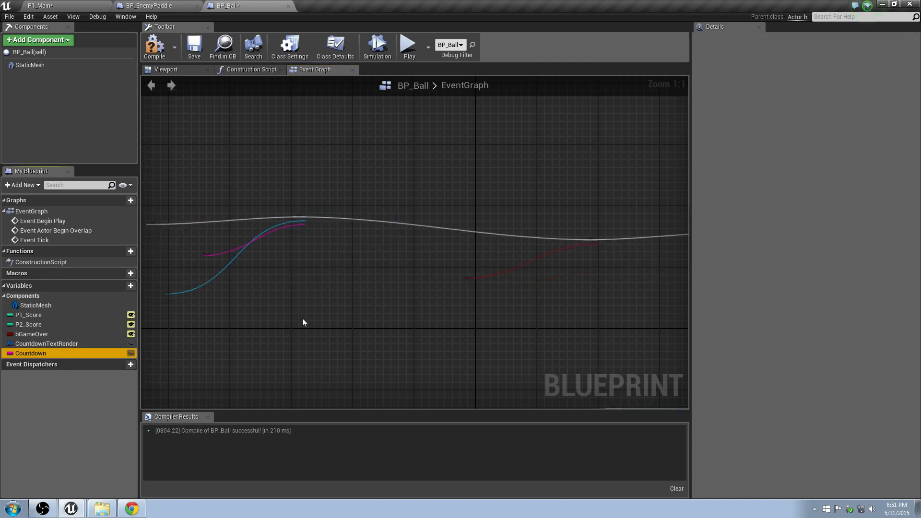
click(31, 353)
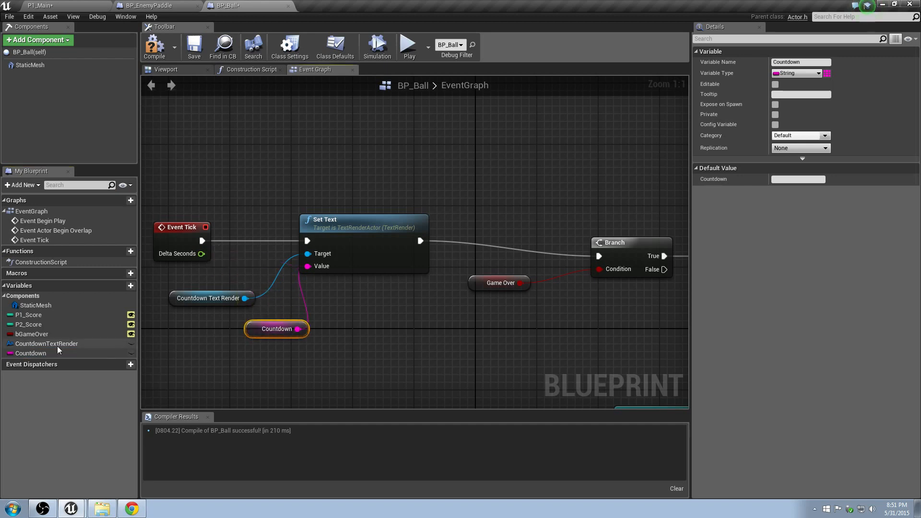
click(30, 353)
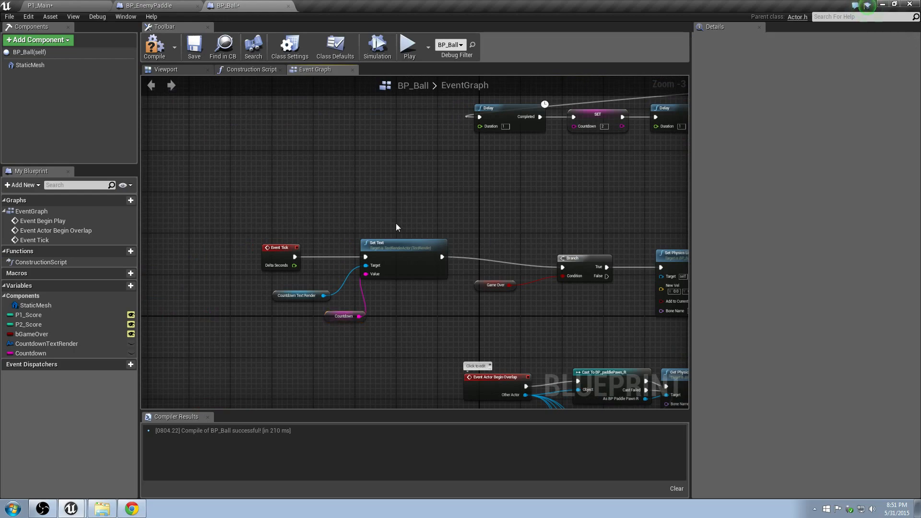
View the P1_Main level, then go back to BP_Ball and recompile it.
click(194, 47)
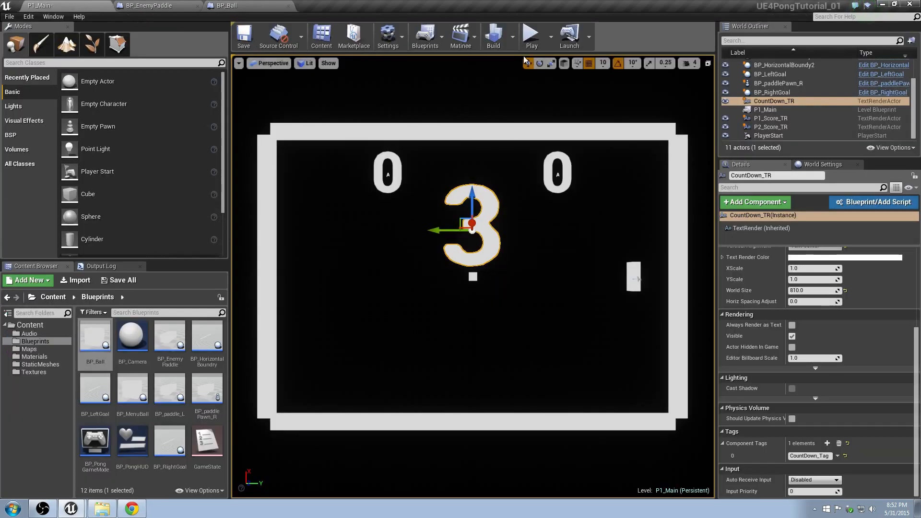
click(531, 33)
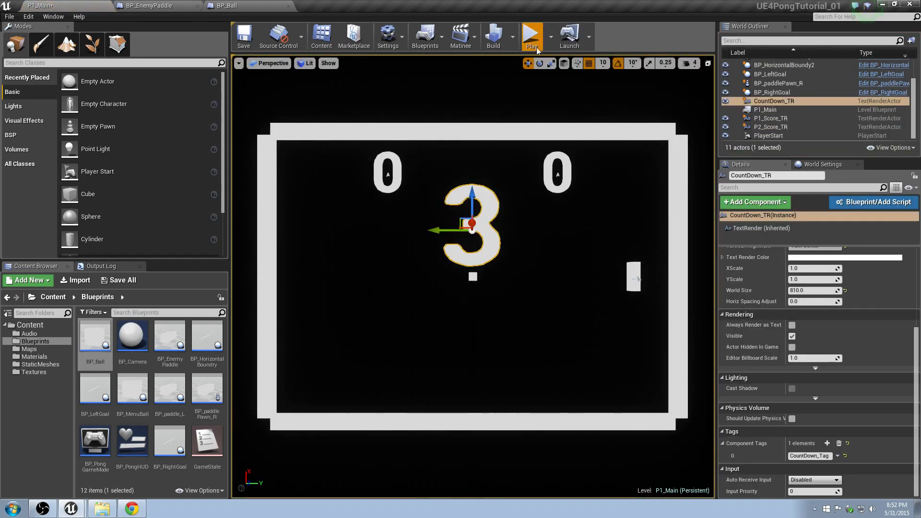
click(531, 35)
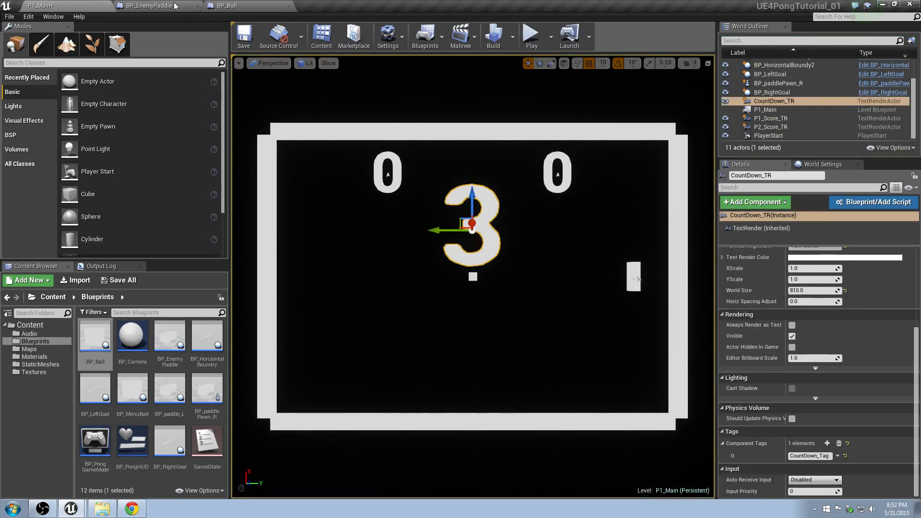
click(155, 5)
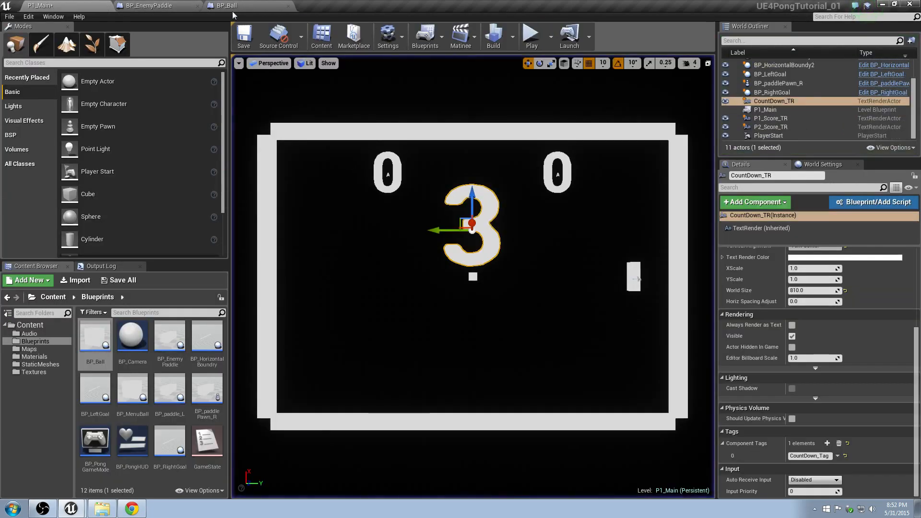
click(225, 5)
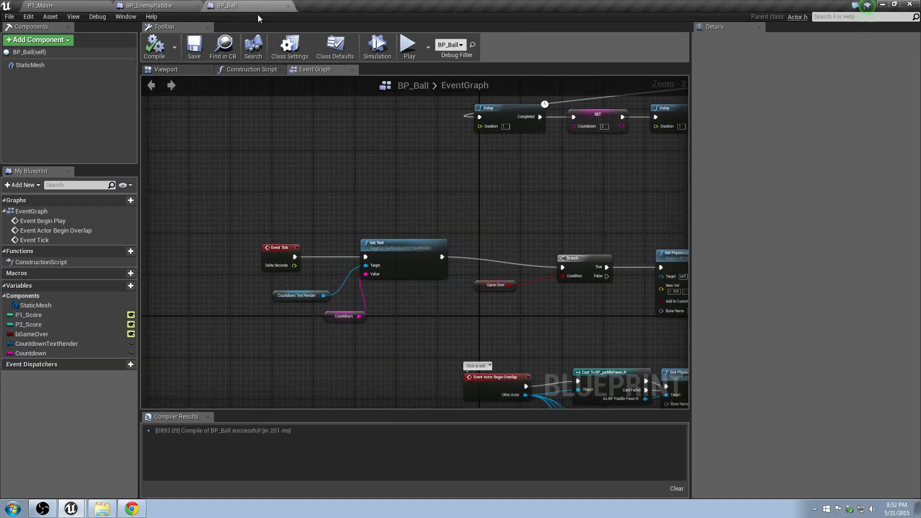
Give Countdown a default value of 3, recompile BP_Ball, and return to P1_Main.
click(31, 353)
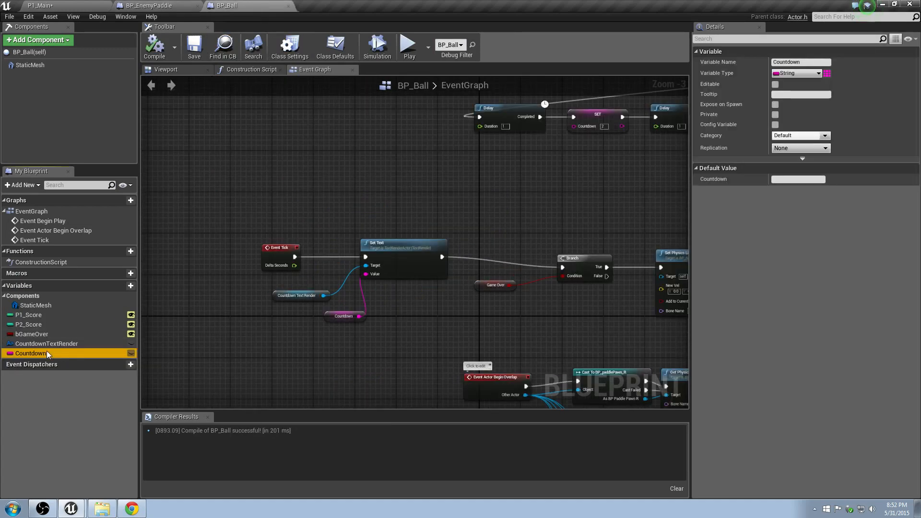
click(798, 178)
text(3)
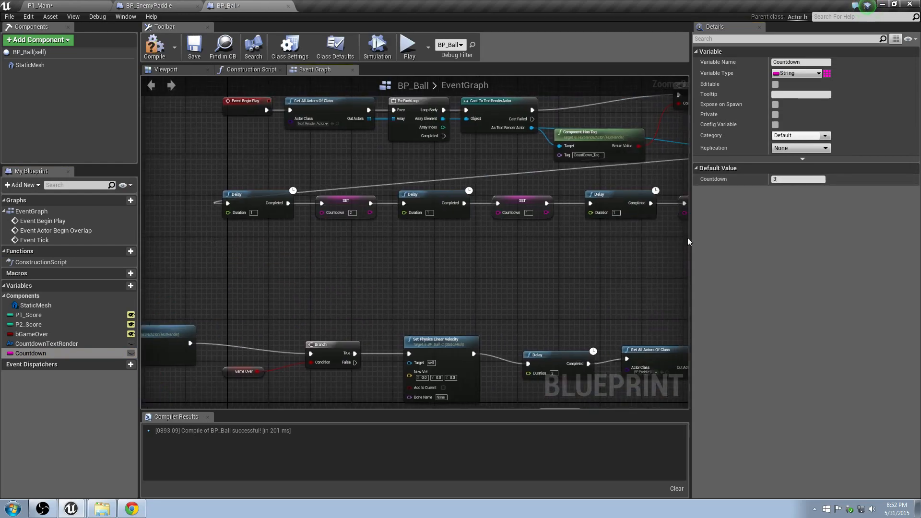
click(154, 47)
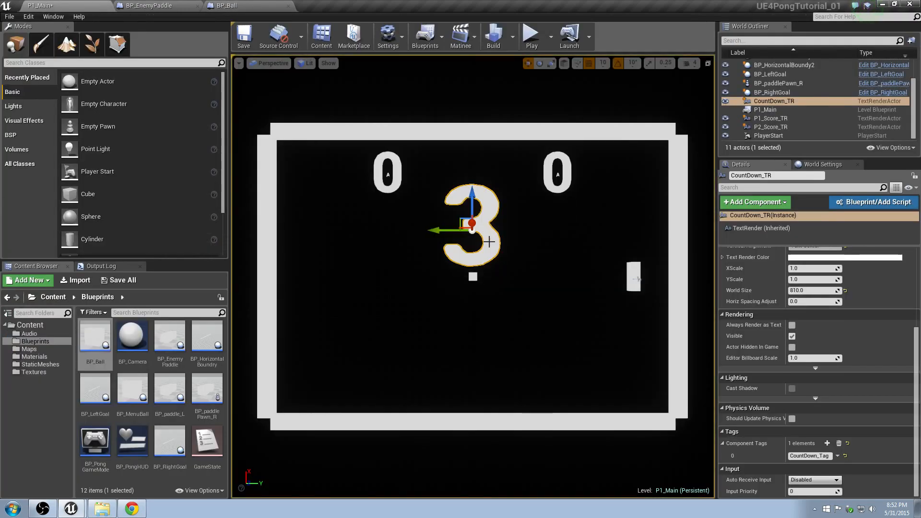
click(224, 5)
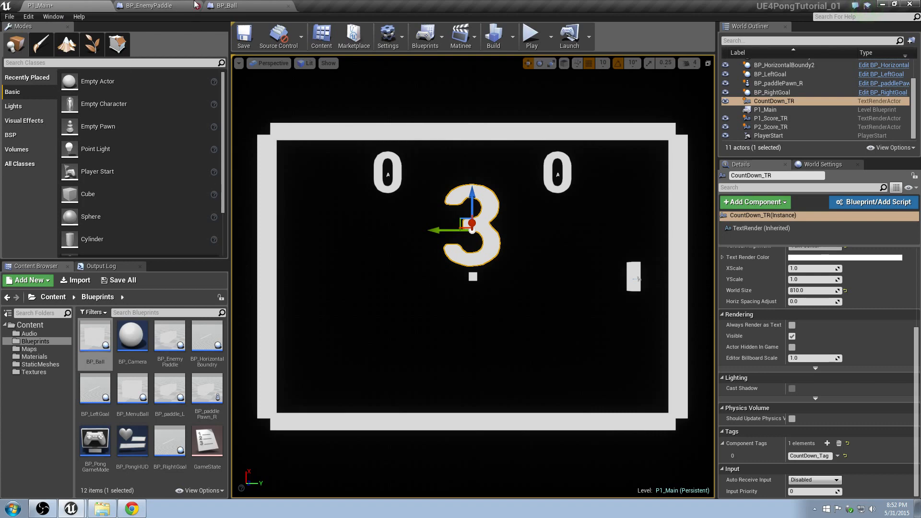
click(223, 5)
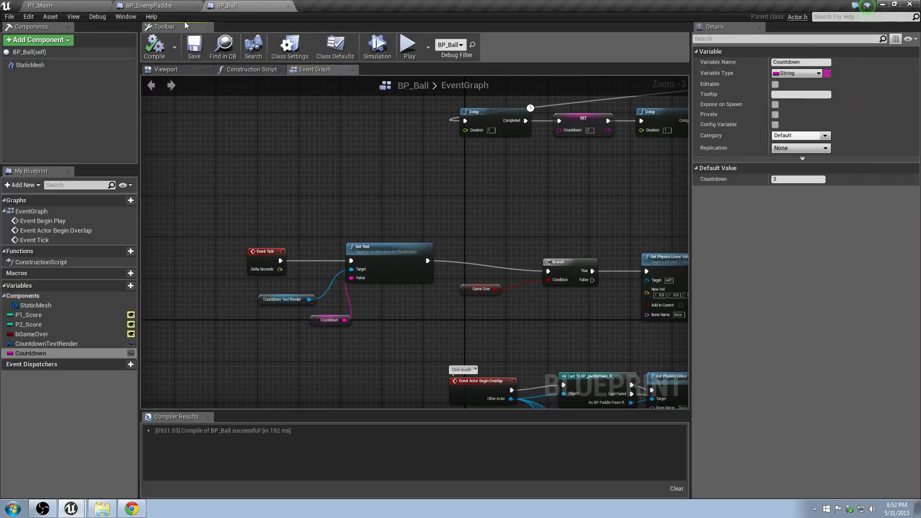
click(40, 6)
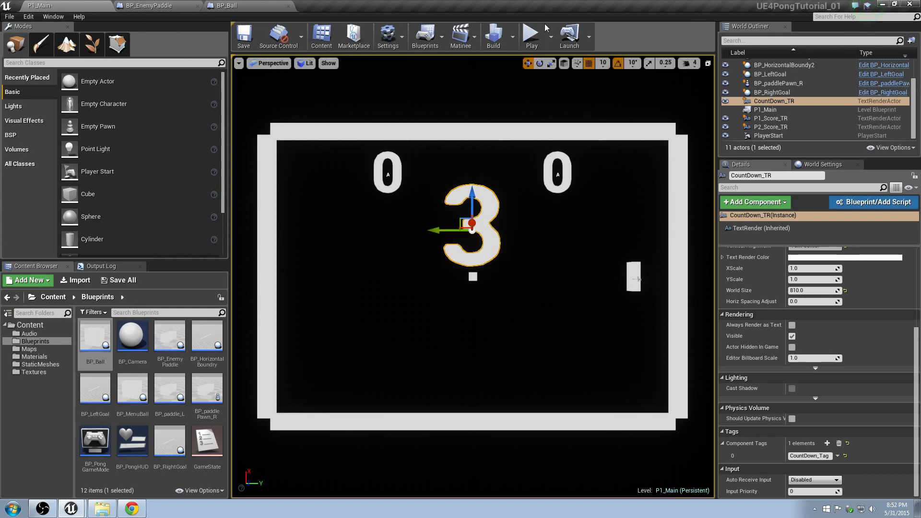
click(531, 33)
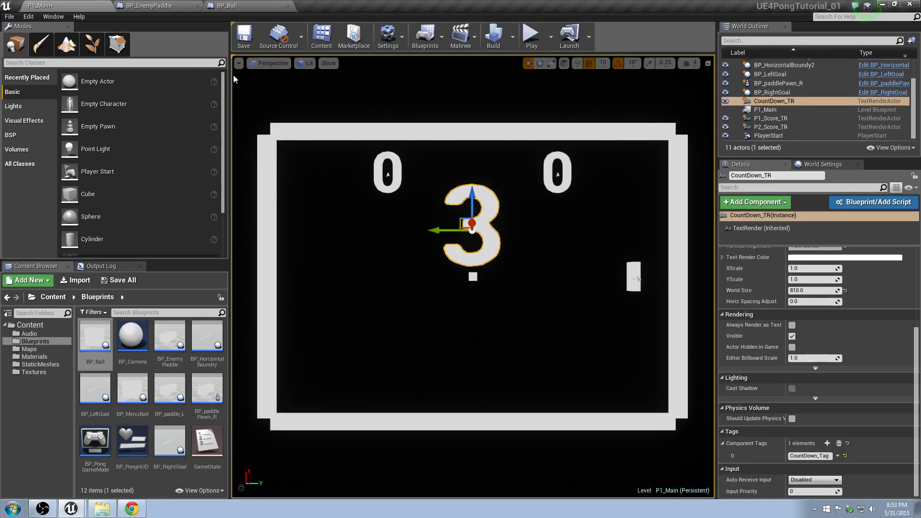
Replace Destroy Actor with a blank SET Countdown node after the Delay and compile.
click(223, 5)
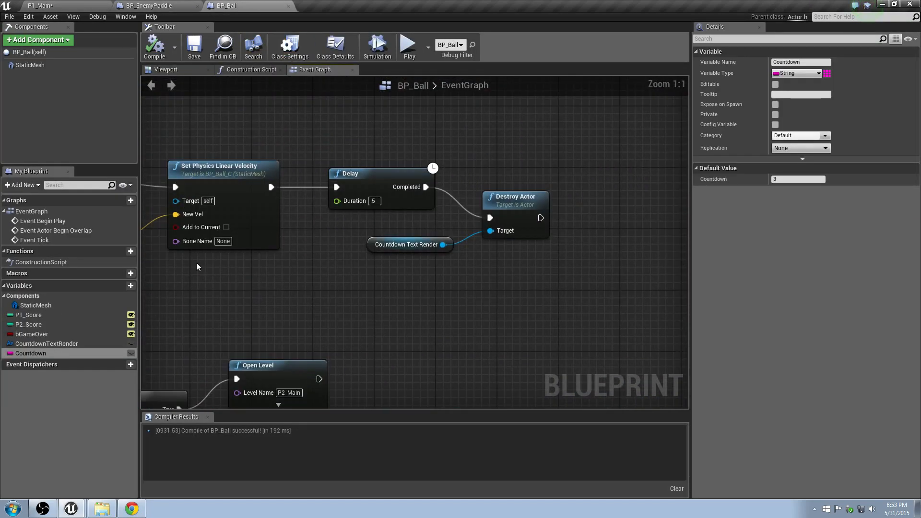
drag(432, 223, 526, 279)
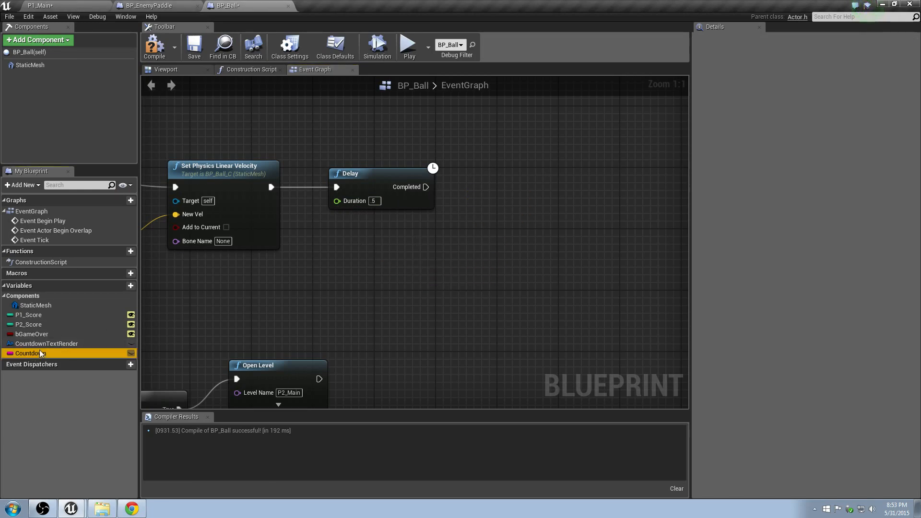
drag(29, 353, 534, 206)
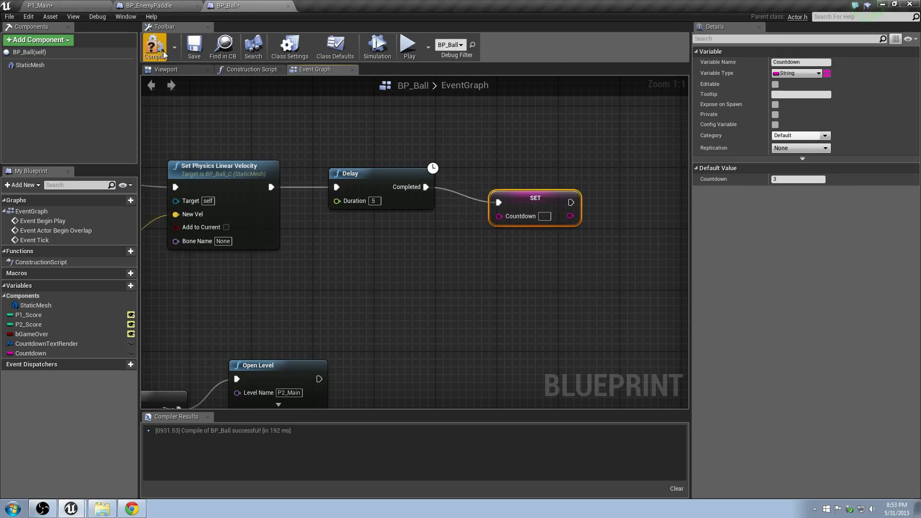
click(155, 5)
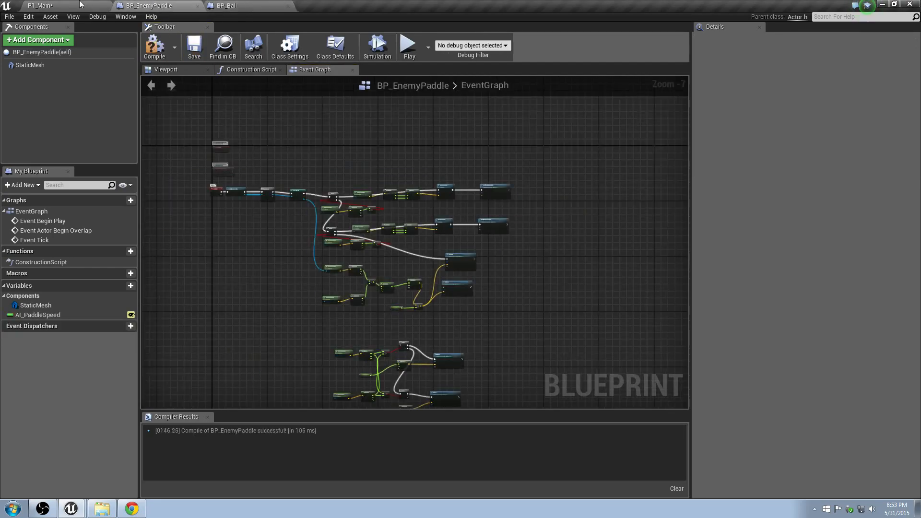
Play-test the P1_Main level with the countdown clearing, then stop the session.
click(39, 6)
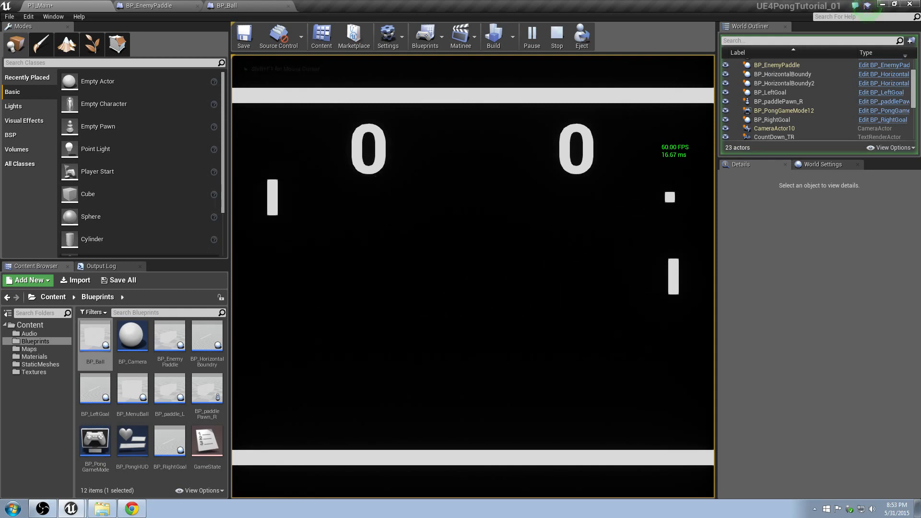
click(555, 36)
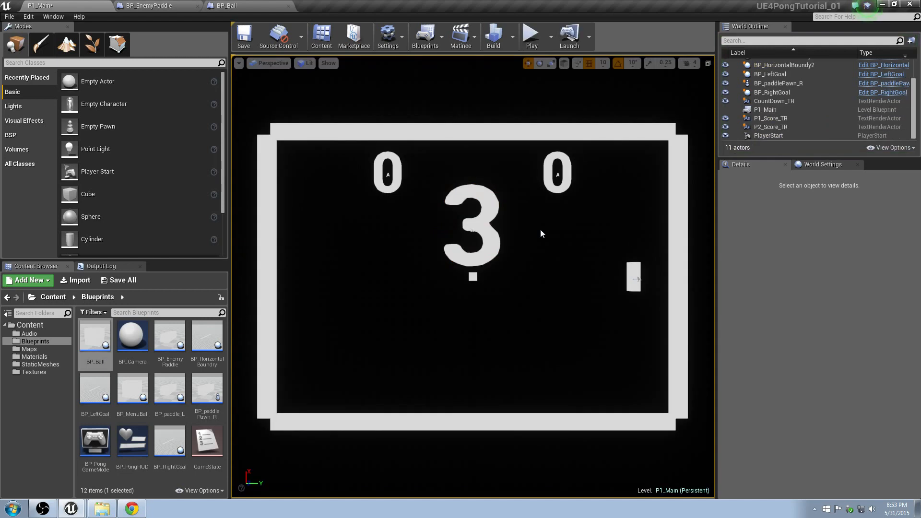